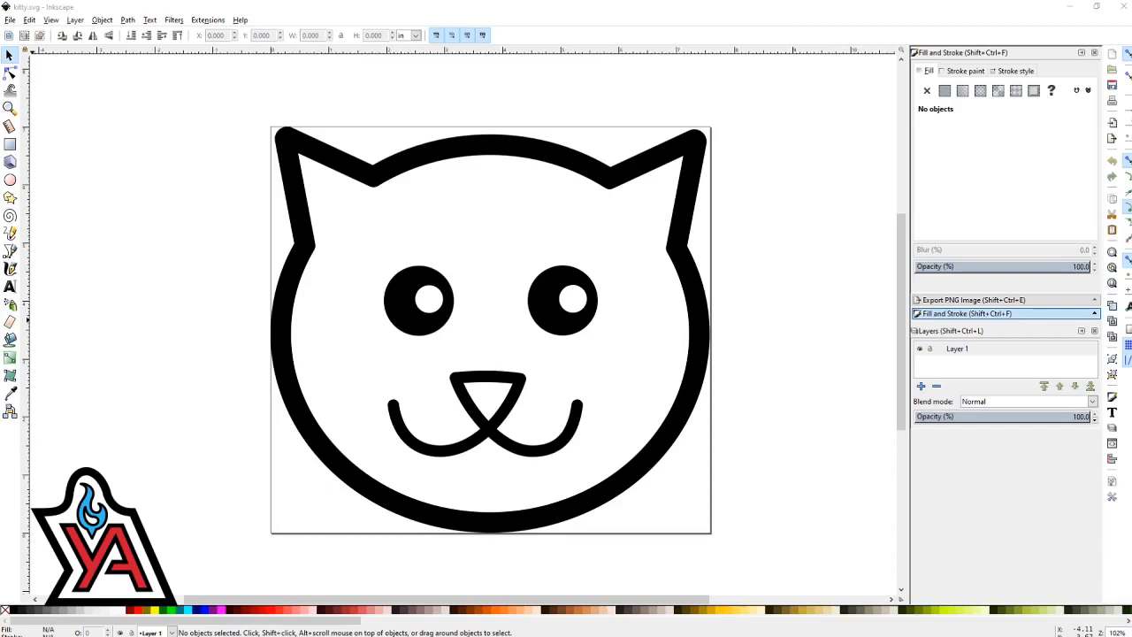
- Set the document page to a custom 100 × 100 mm size in Document Properties
{"action": "left_click", "coordinate": [11, 19]}
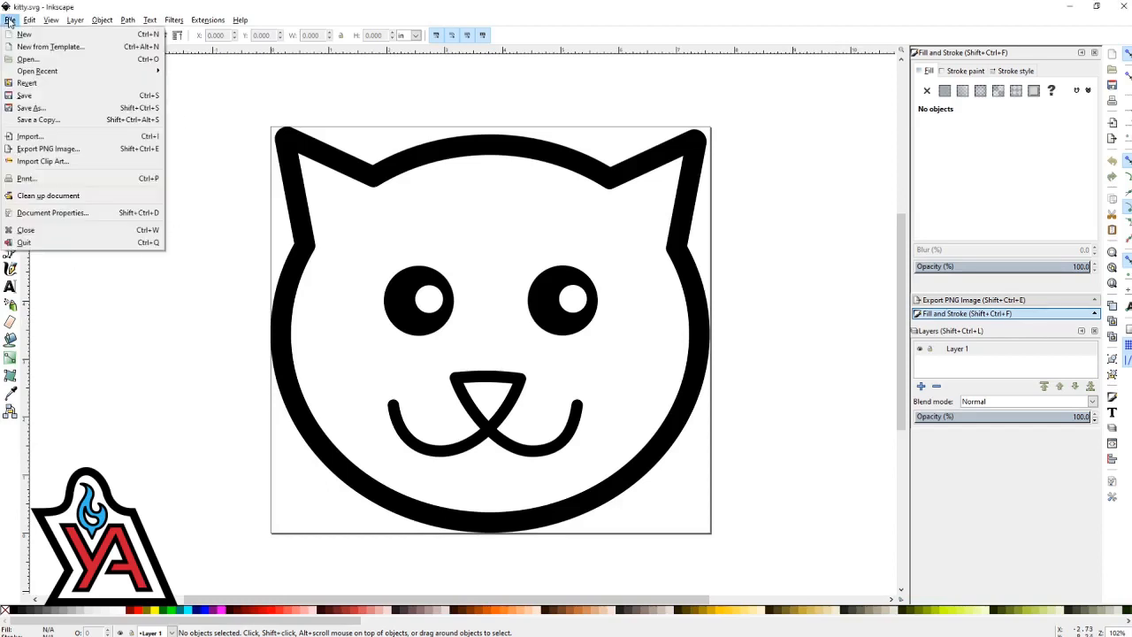
{"action": "left_click", "coordinate": [53, 213]}
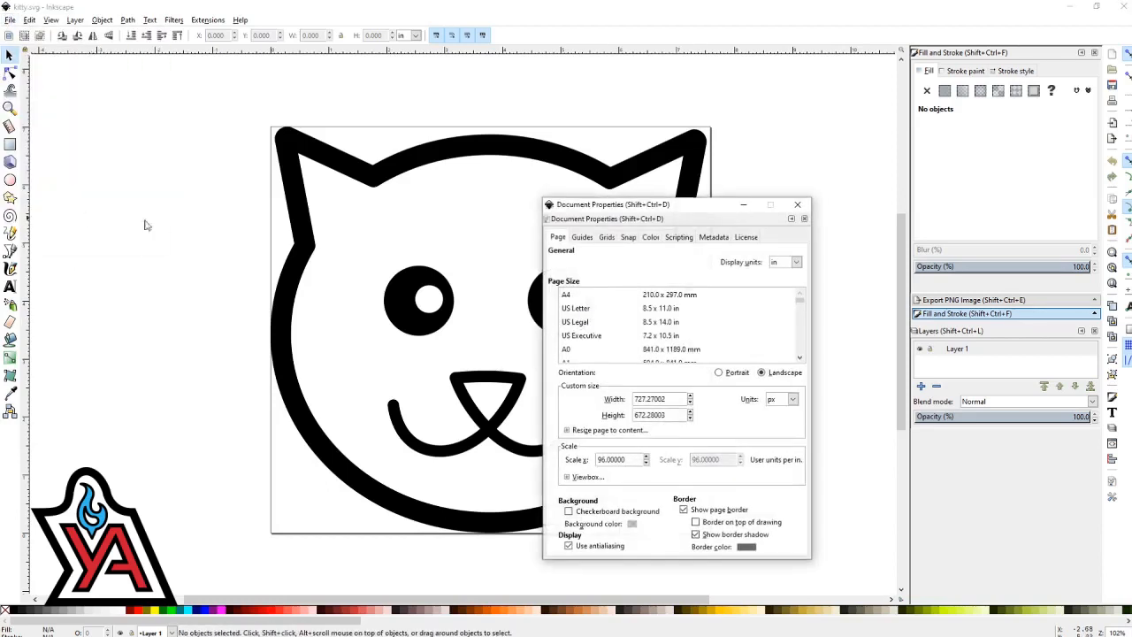
{"action": "left_click", "coordinate": [787, 400]}
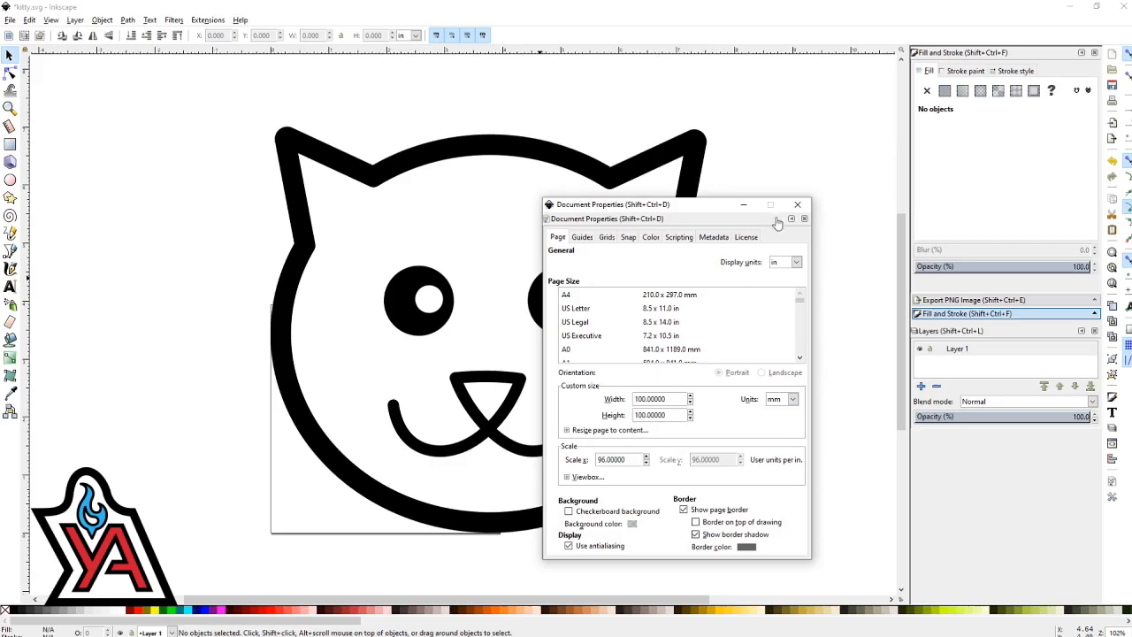
{"action": "left_click", "coordinate": [796, 205]}
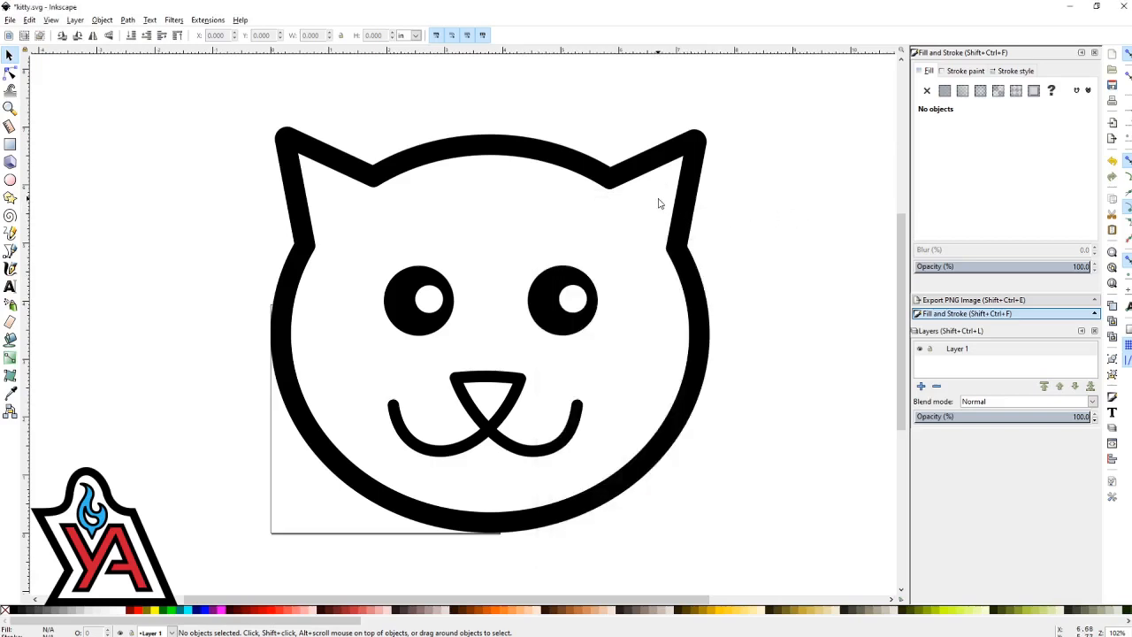
- Scale the whole cat drawing to fit the 100 mm page
{"action": "left_click", "coordinate": [486, 328]}
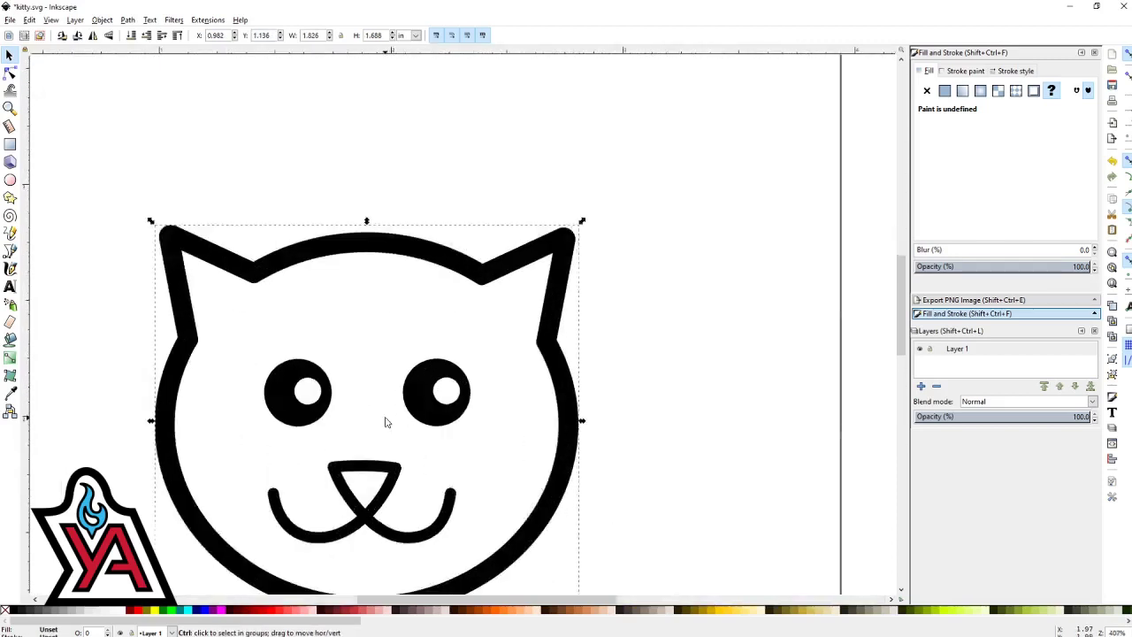
{"action": "left_click", "coordinate": [372, 433]}
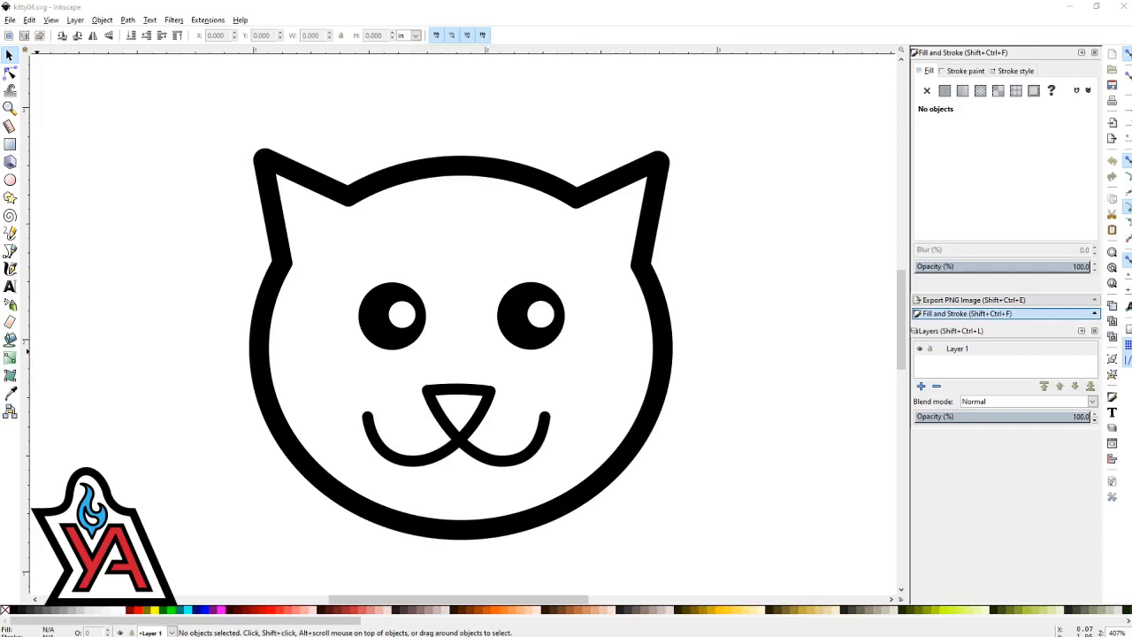
{"action": "mouse_move", "coordinate": [1001, 431]}
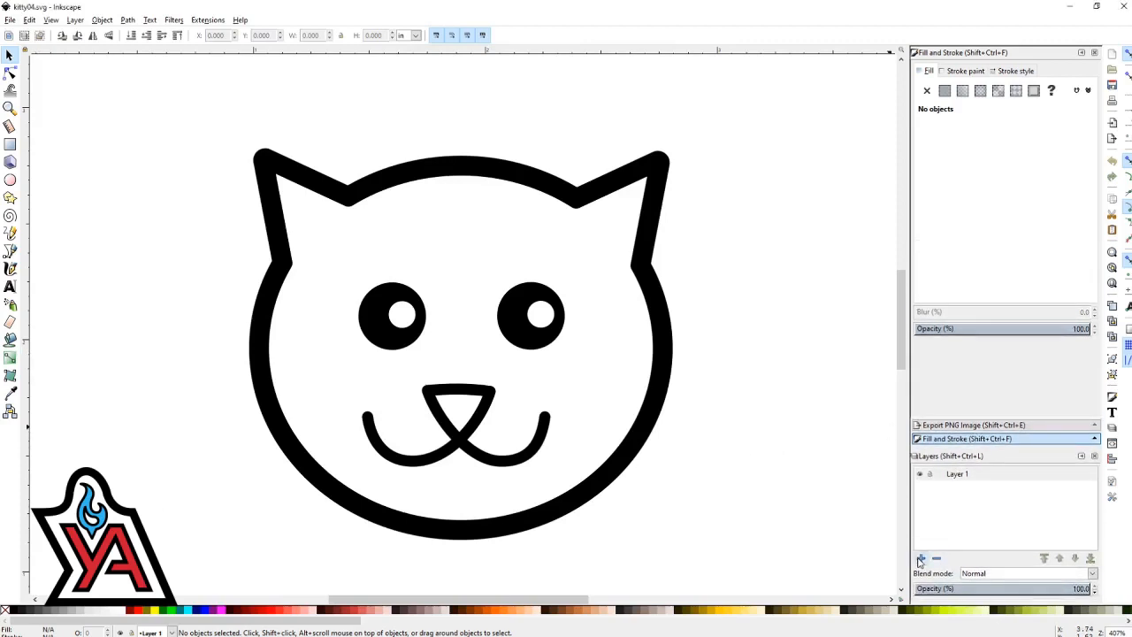
- Add two new layers named Outline and Details above Layer 1
{"action": "left_click", "coordinate": [919, 559]}
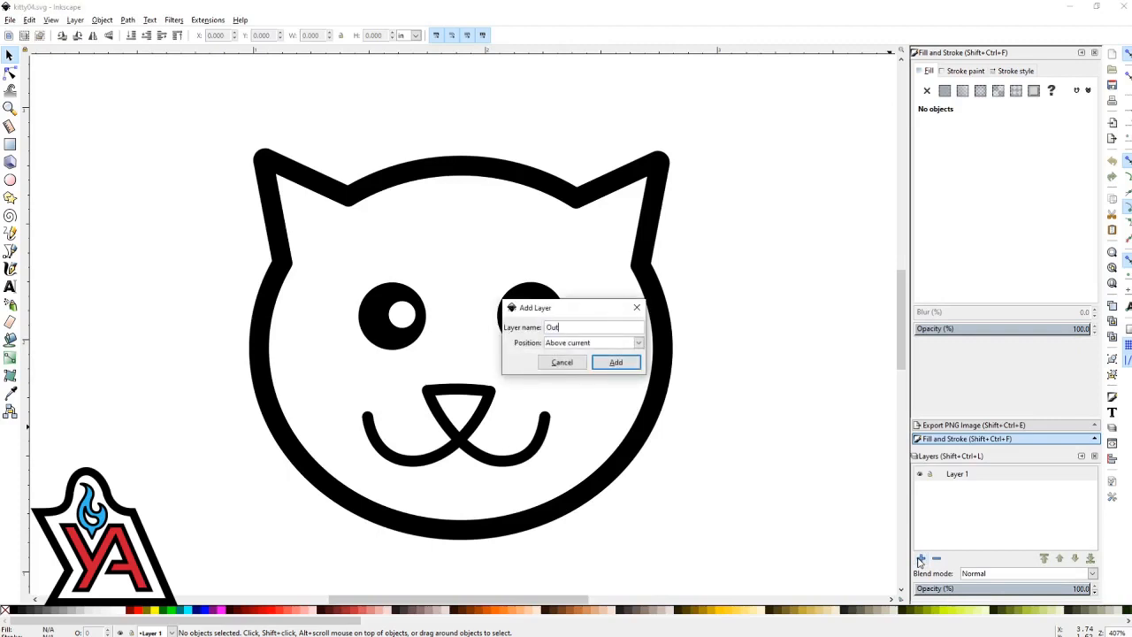
{"action": "left_click", "coordinate": [615, 361]}
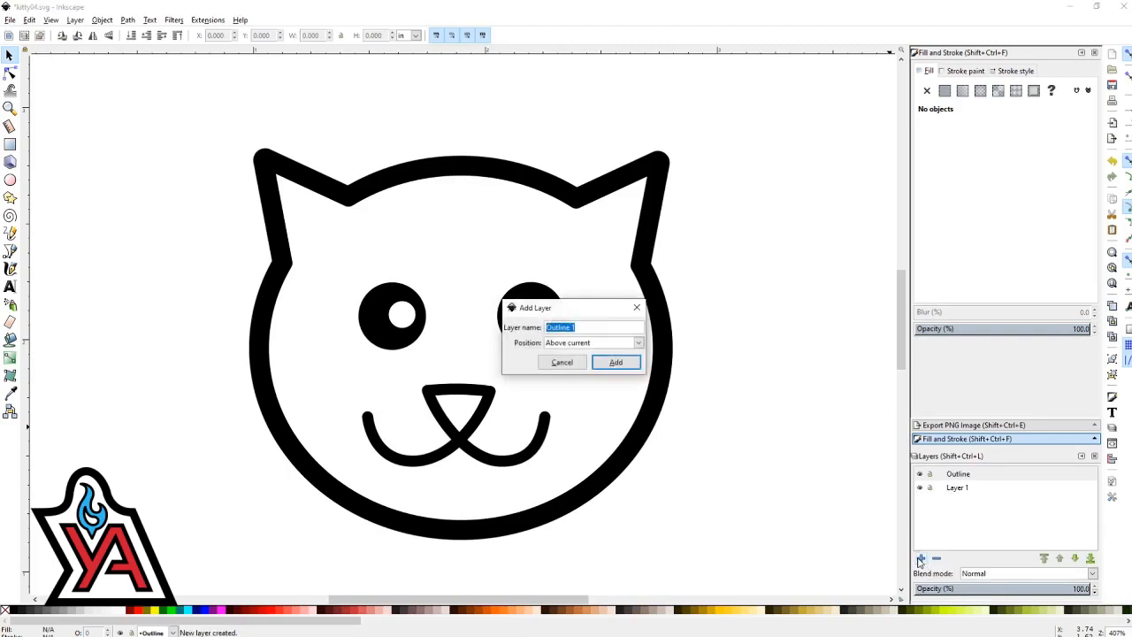
{"action": "type", "text": "Details"}
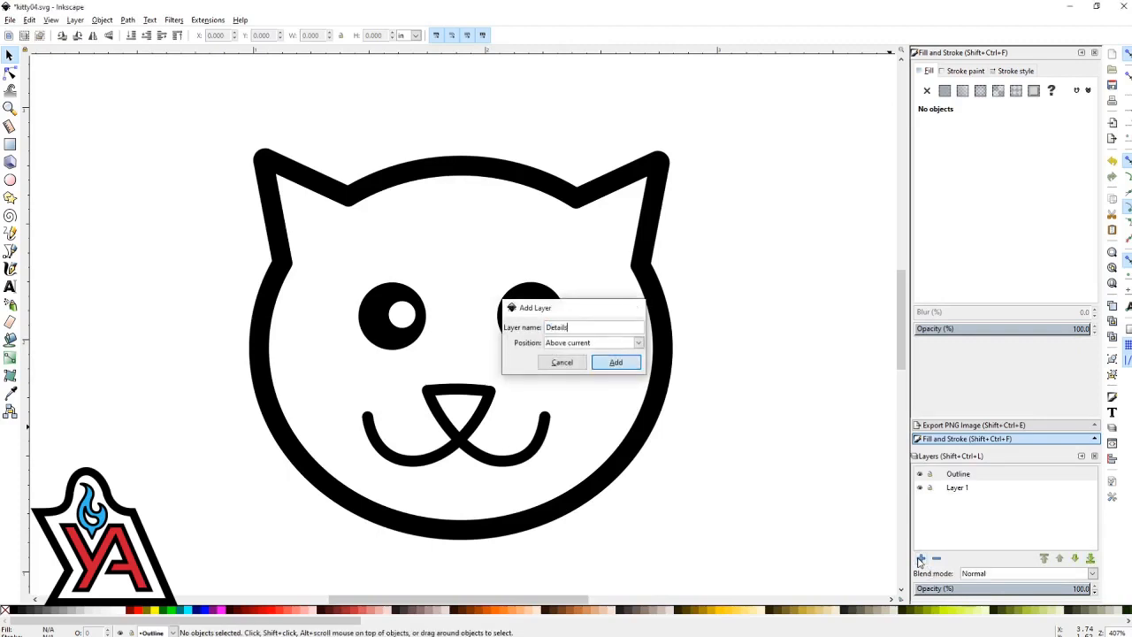
{"action": "left_click", "coordinate": [616, 361]}
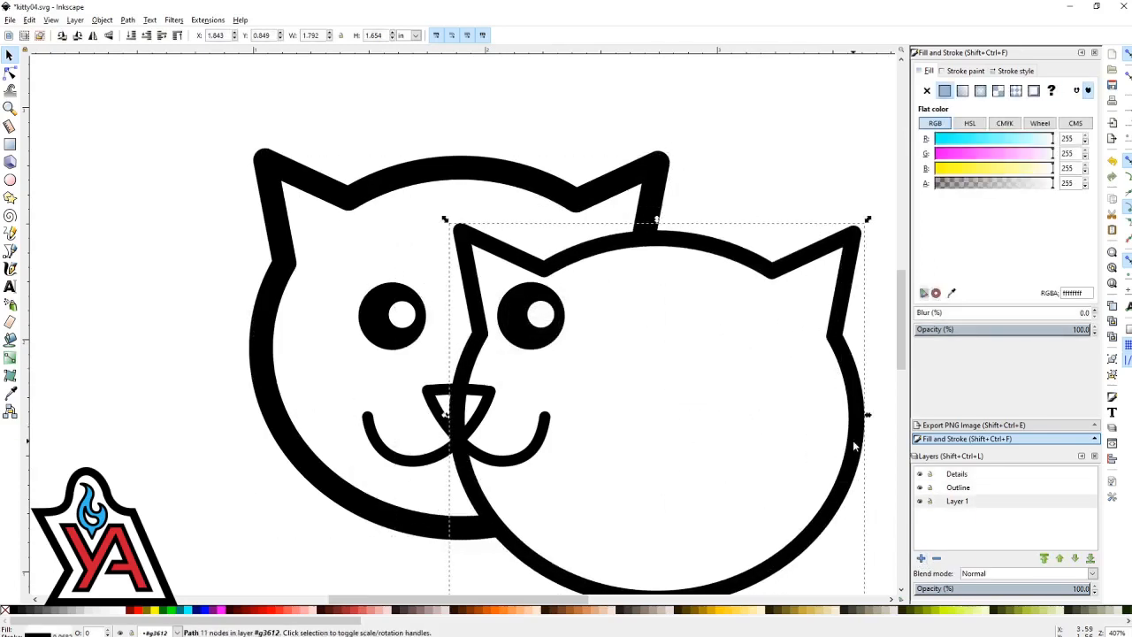
{"action": "mouse_move", "coordinate": [831, 181]}
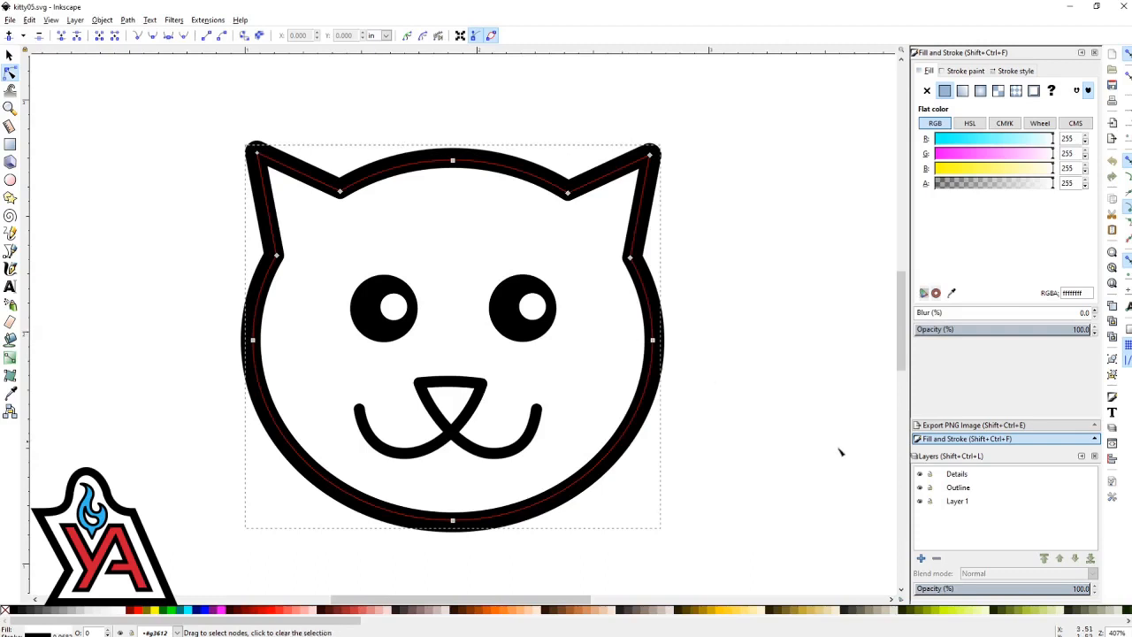
- Paste the cut head outline in place on the Outline layer
{"action": "left_click", "coordinate": [958, 488]}
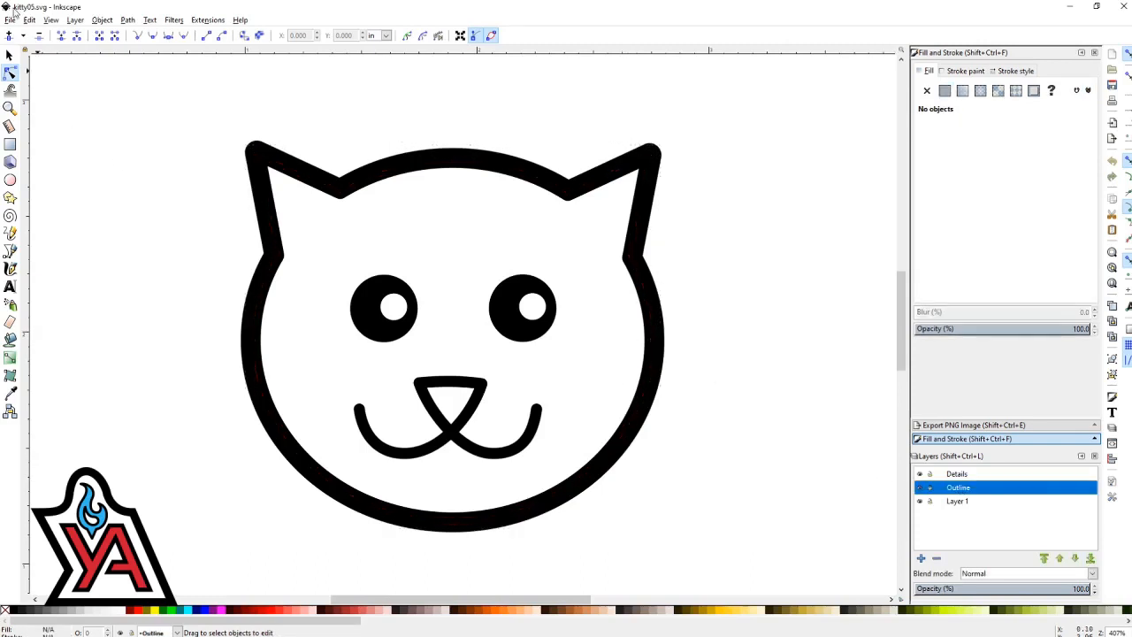
{"action": "left_click", "coordinate": [28, 20]}
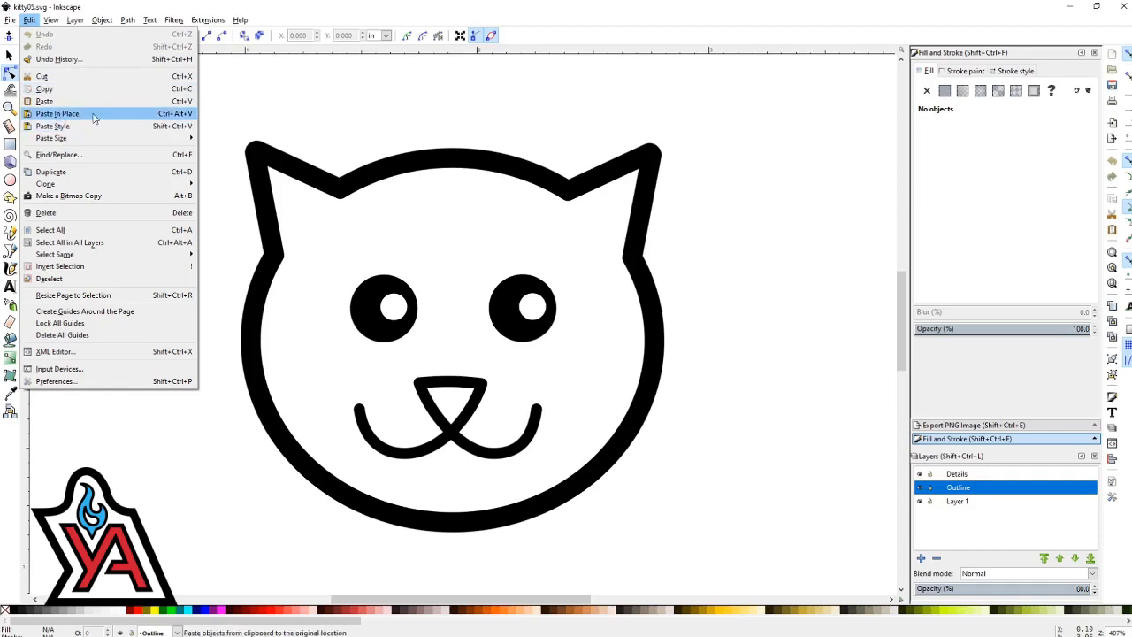
{"action": "left_click", "coordinate": [57, 113]}
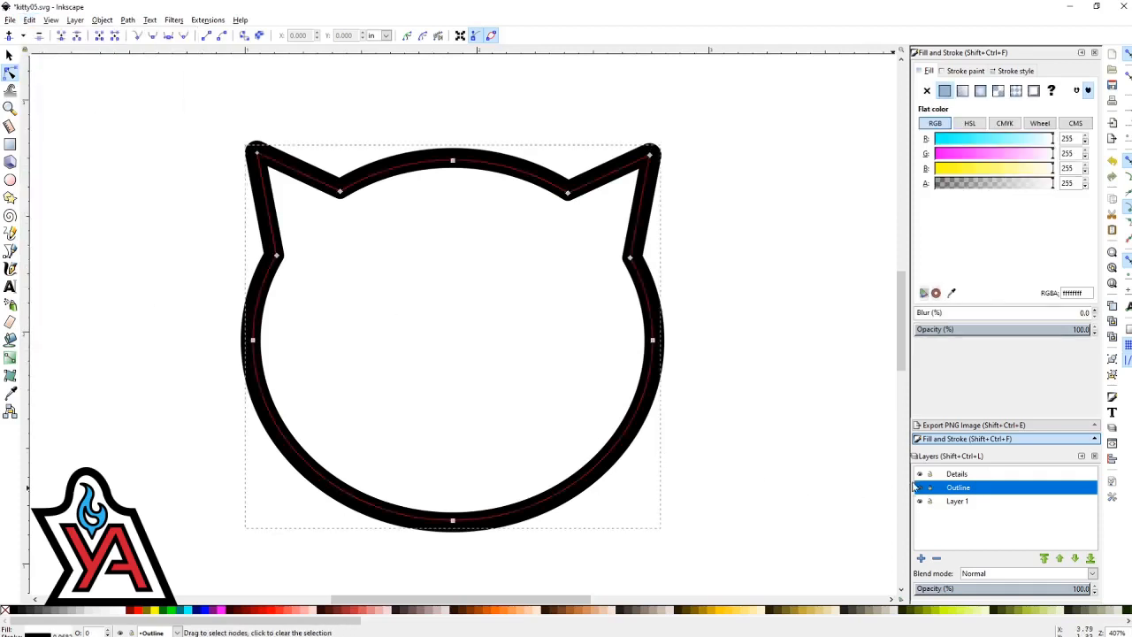
- Move the eyes and mouth from Layer 1 into the Details layer, pasted in place
{"action": "left_click", "coordinate": [957, 501]}
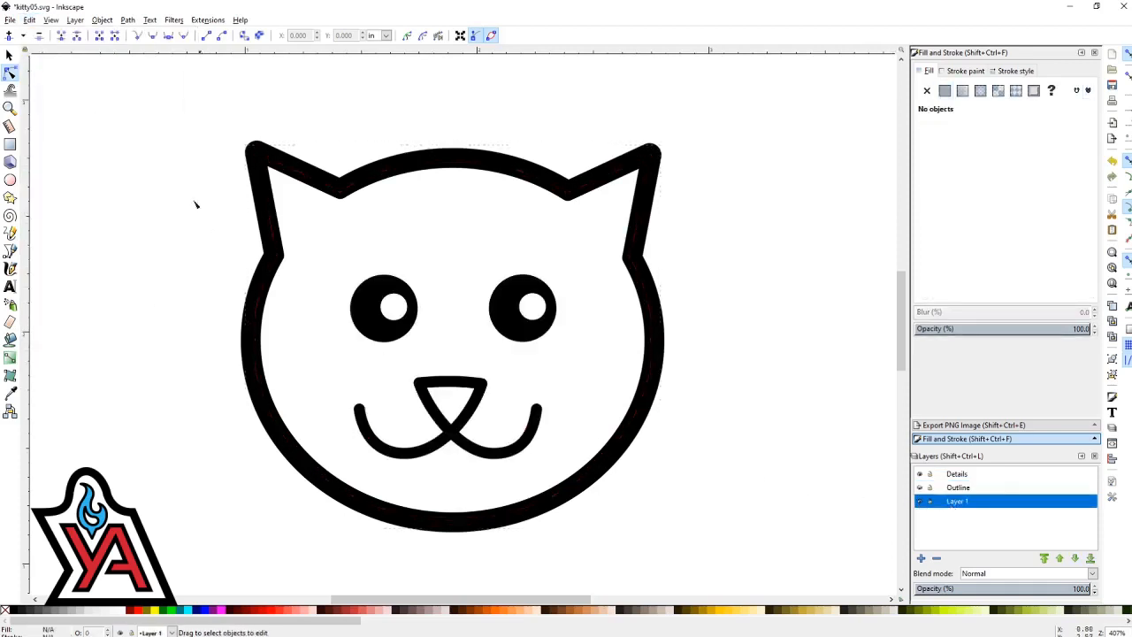
{"action": "left_click", "coordinate": [10, 55]}
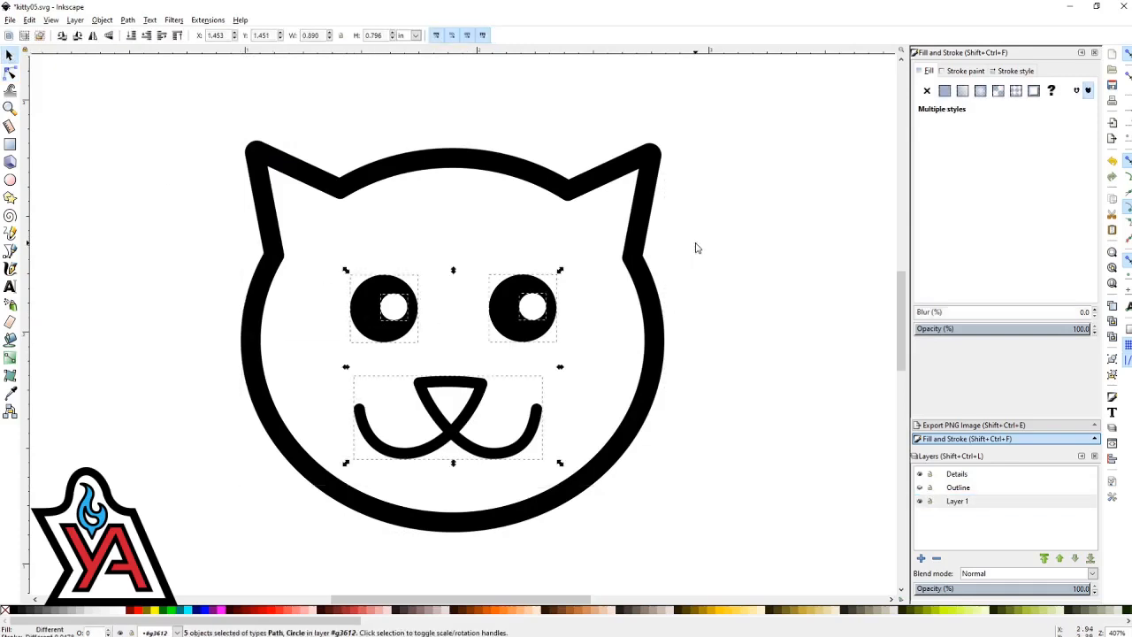
{"action": "mouse_move", "coordinate": [799, 248]}
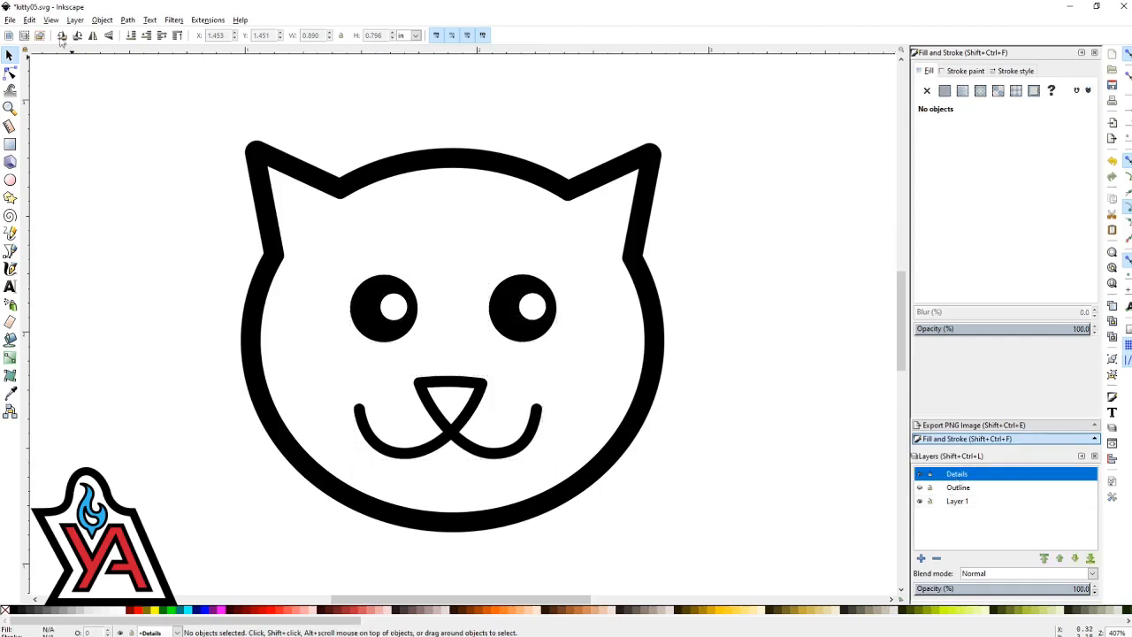
{"action": "left_click", "coordinate": [28, 19]}
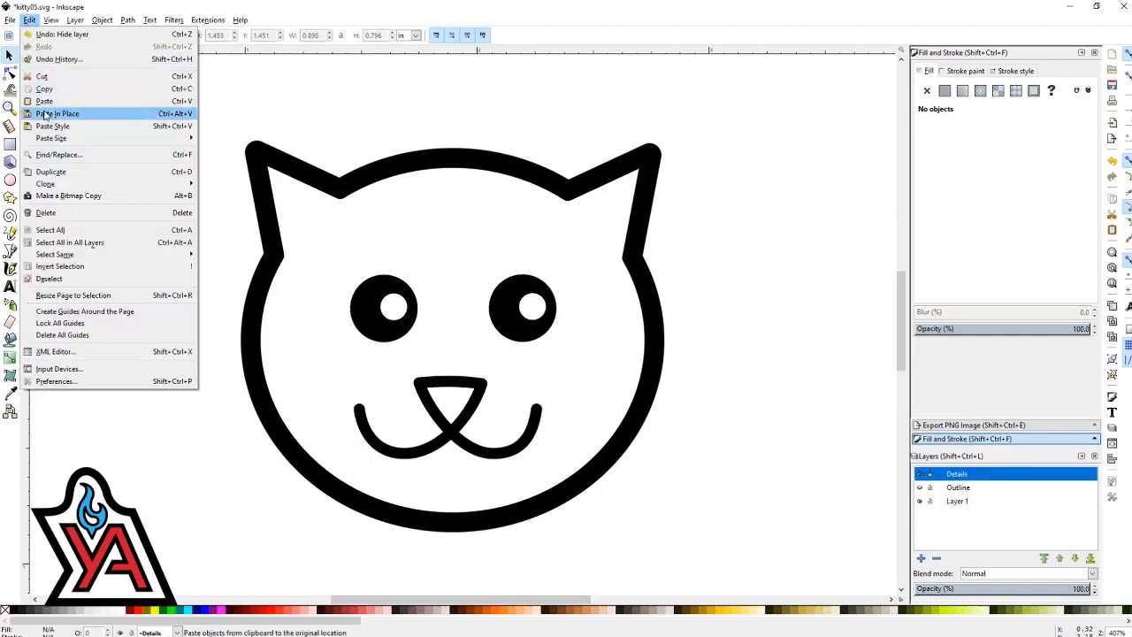
{"action": "left_click", "coordinate": [60, 114]}
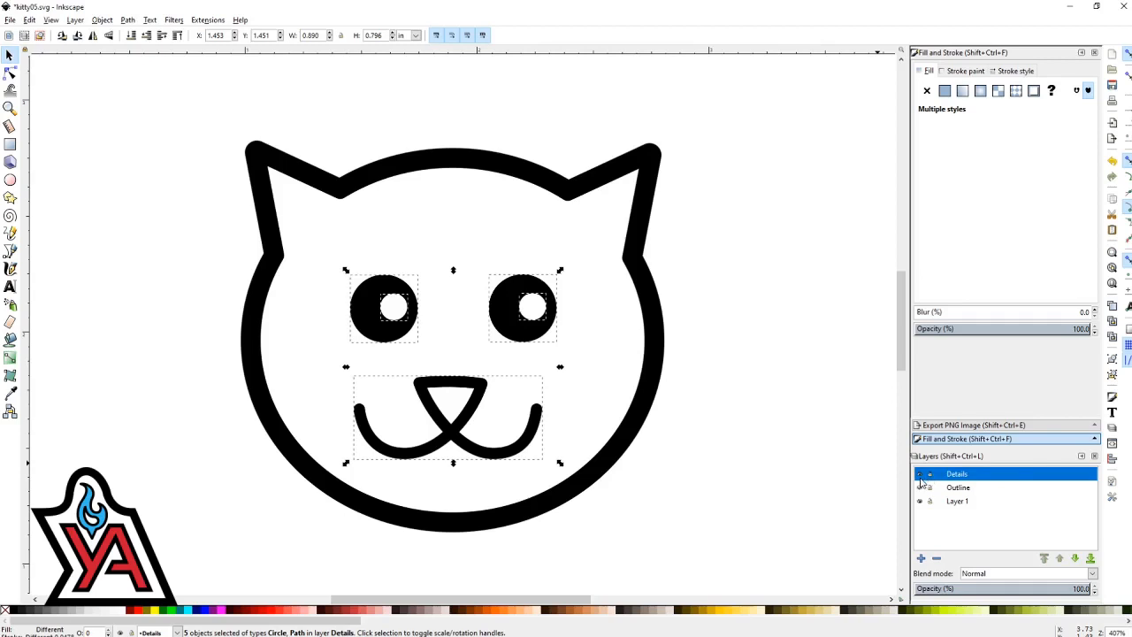
- Delete the now-empty Layer 1
{"action": "left_click", "coordinate": [956, 501]}
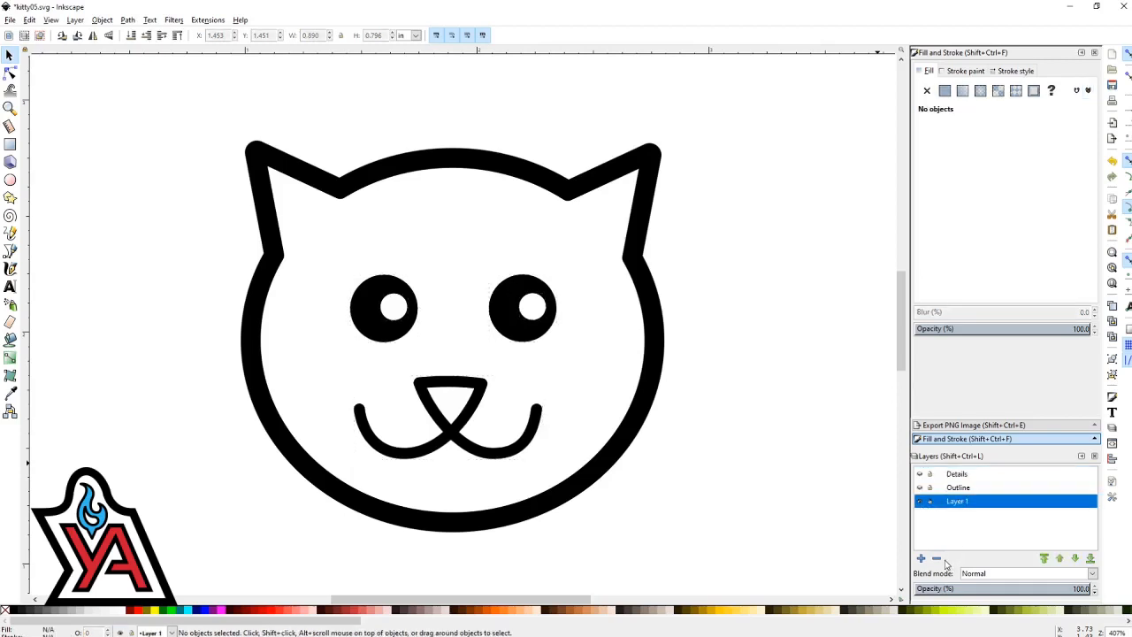
{"action": "left_click", "coordinate": [936, 559]}
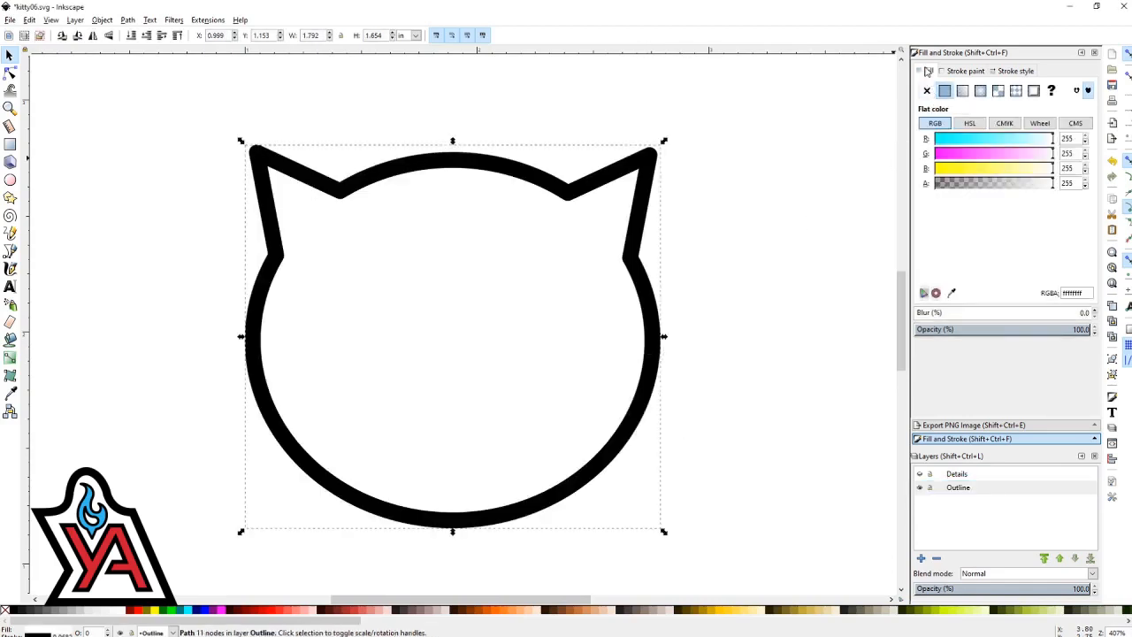
- Give the head outline a red 1 mm stroke
{"action": "left_click", "coordinate": [964, 71]}
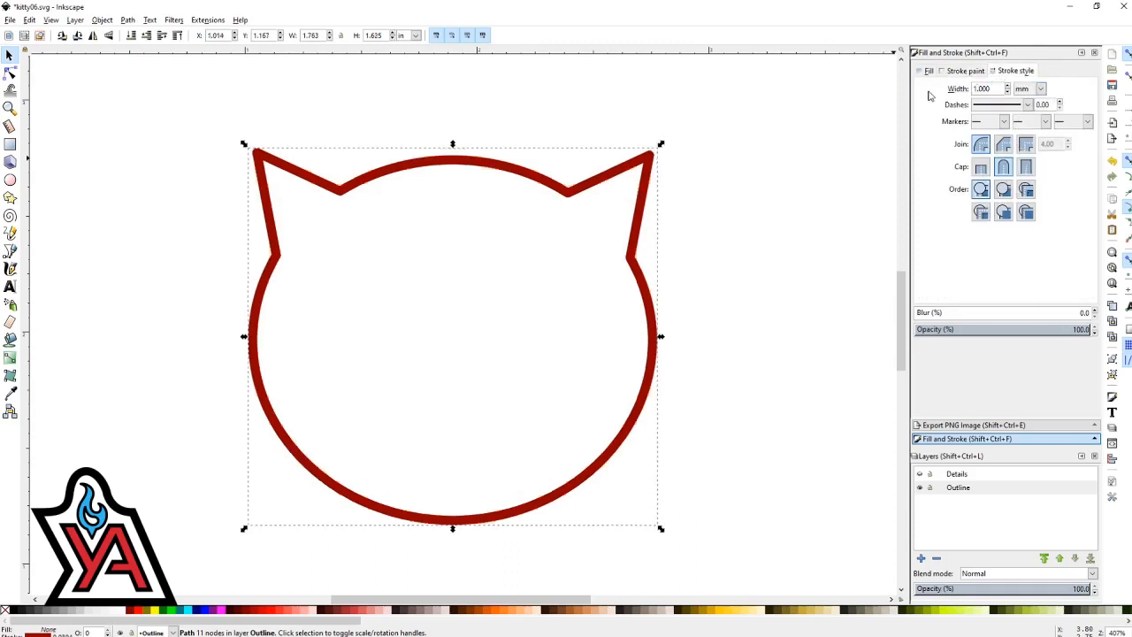
{"action": "left_click", "coordinate": [858, 244]}
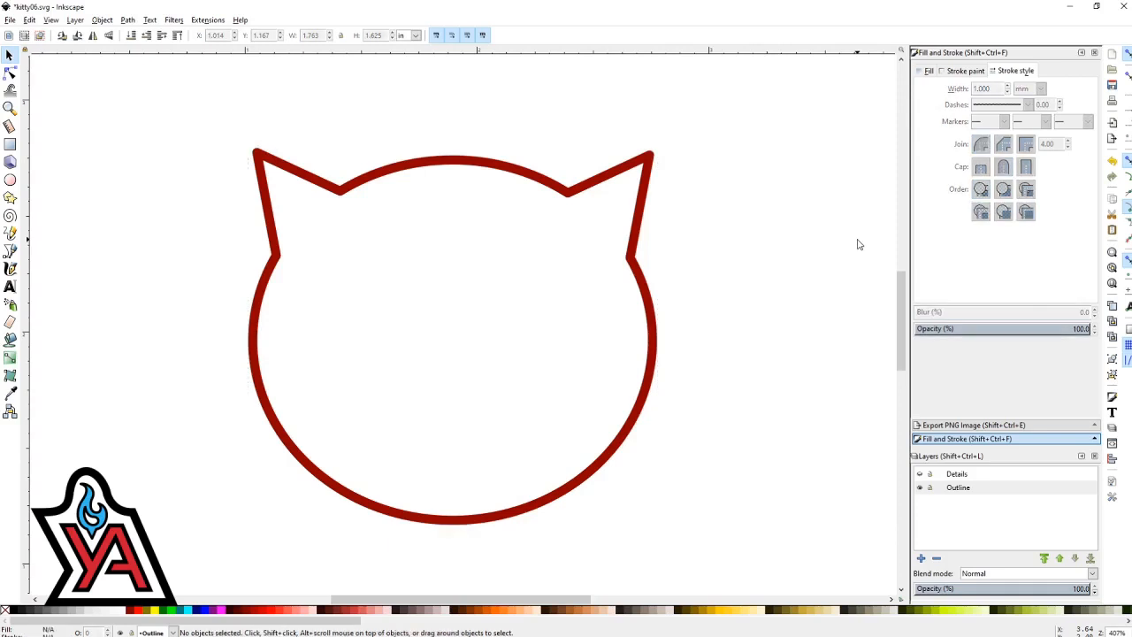
- Duplicate the Outline layer as Outline copy
{"action": "left_click", "coordinate": [959, 488]}
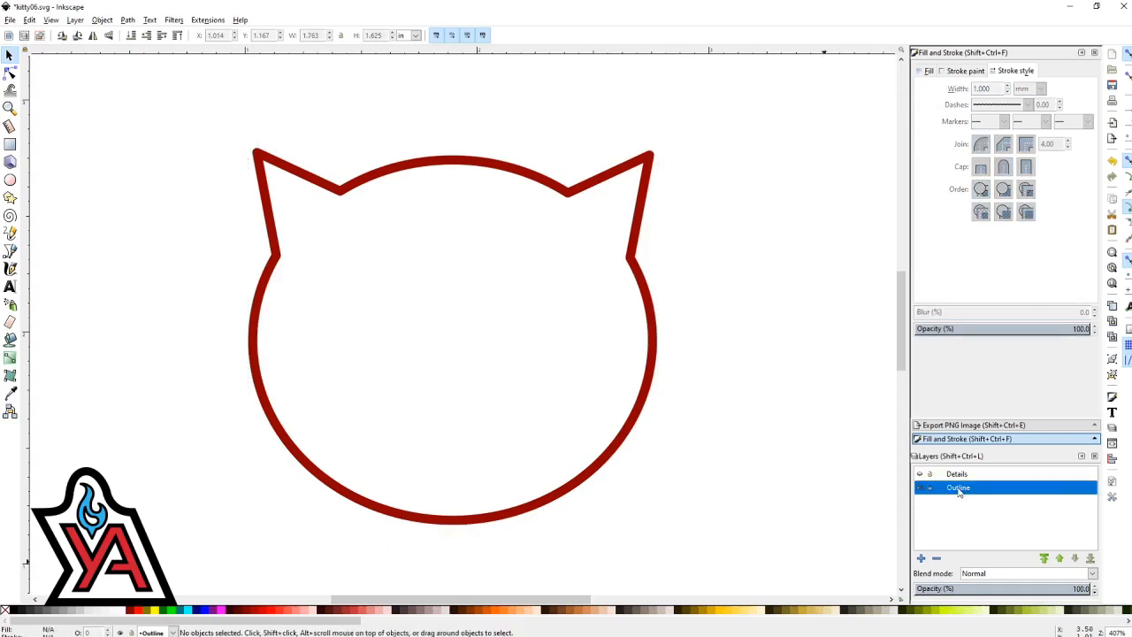
{"action": "right_click", "coordinate": [958, 488]}
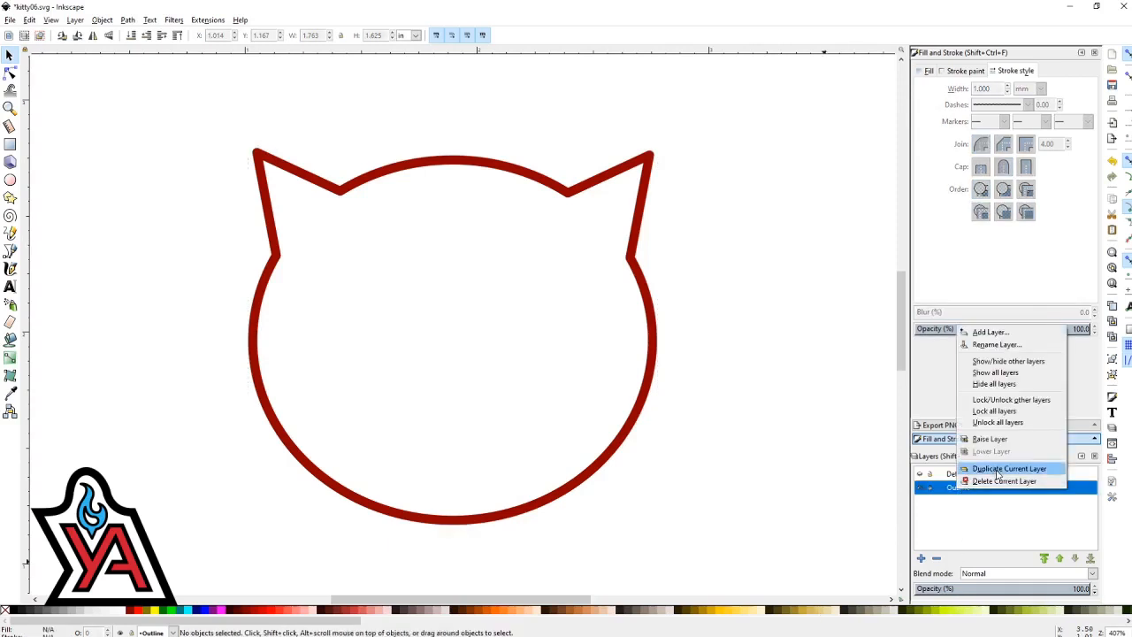
{"action": "left_click", "coordinate": [1008, 467]}
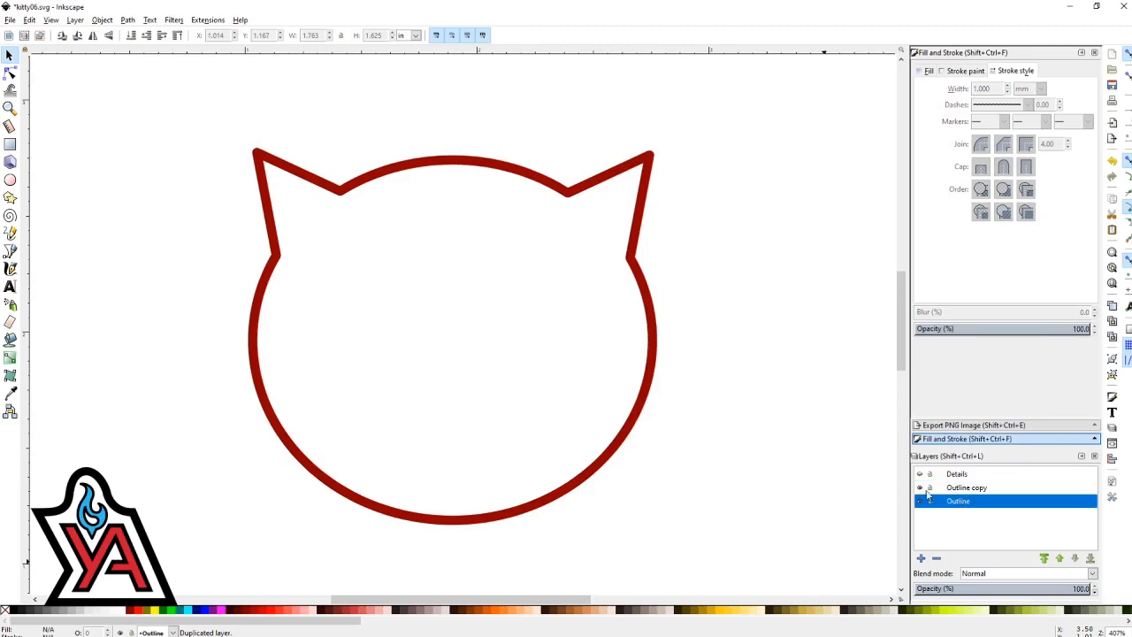
- Restyle the original Outline layer's head shape as a thick olive band
{"action": "left_click", "coordinate": [658, 362]}
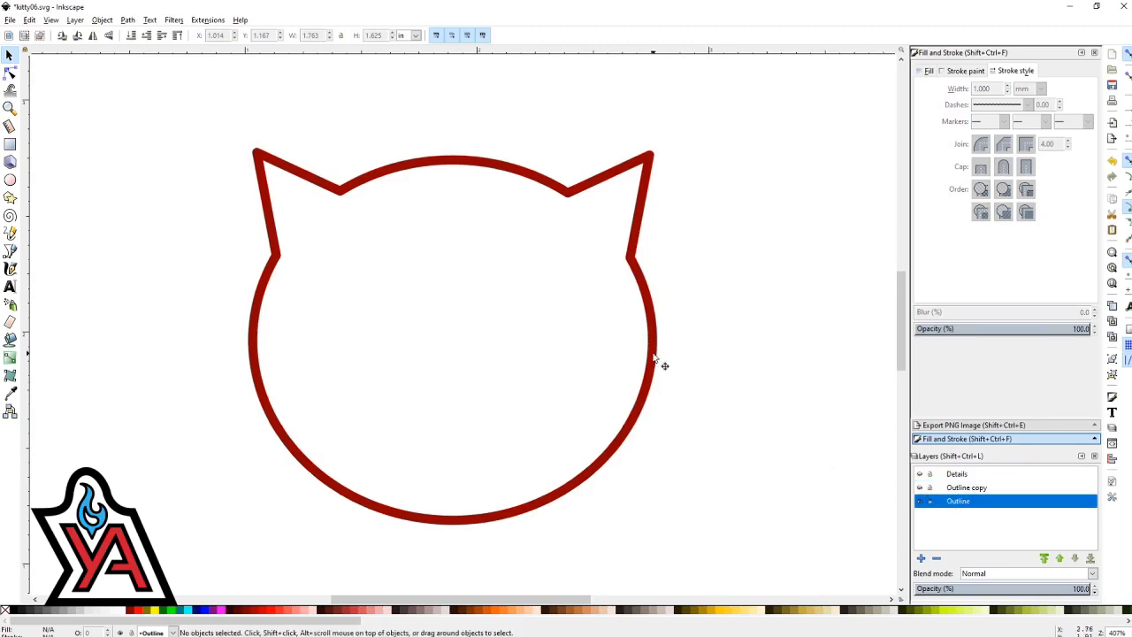
{"action": "left_click", "coordinate": [452, 336]}
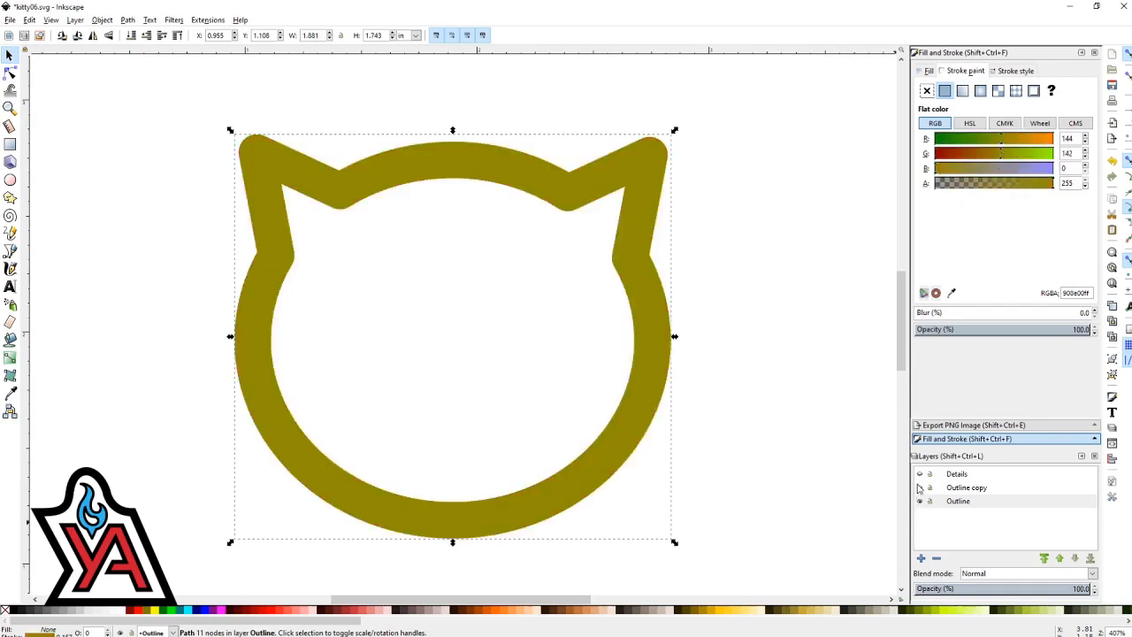
{"action": "left_click", "coordinate": [958, 501]}
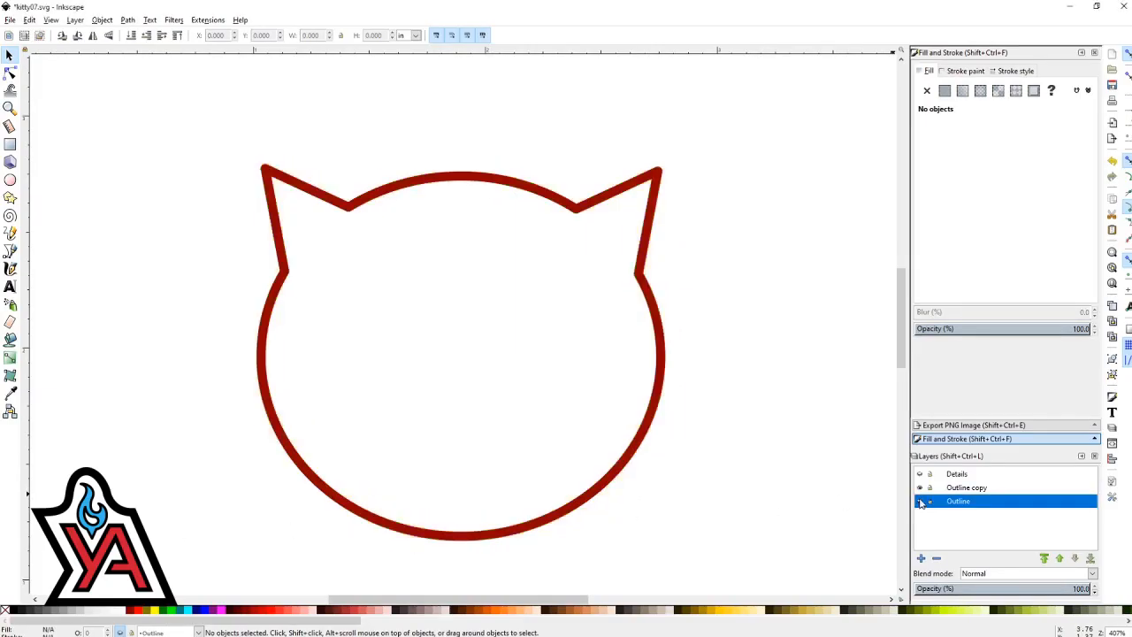
- Cut the pupils out of the left and right eyes with Path > Difference
{"action": "left_click", "coordinate": [919, 501]}
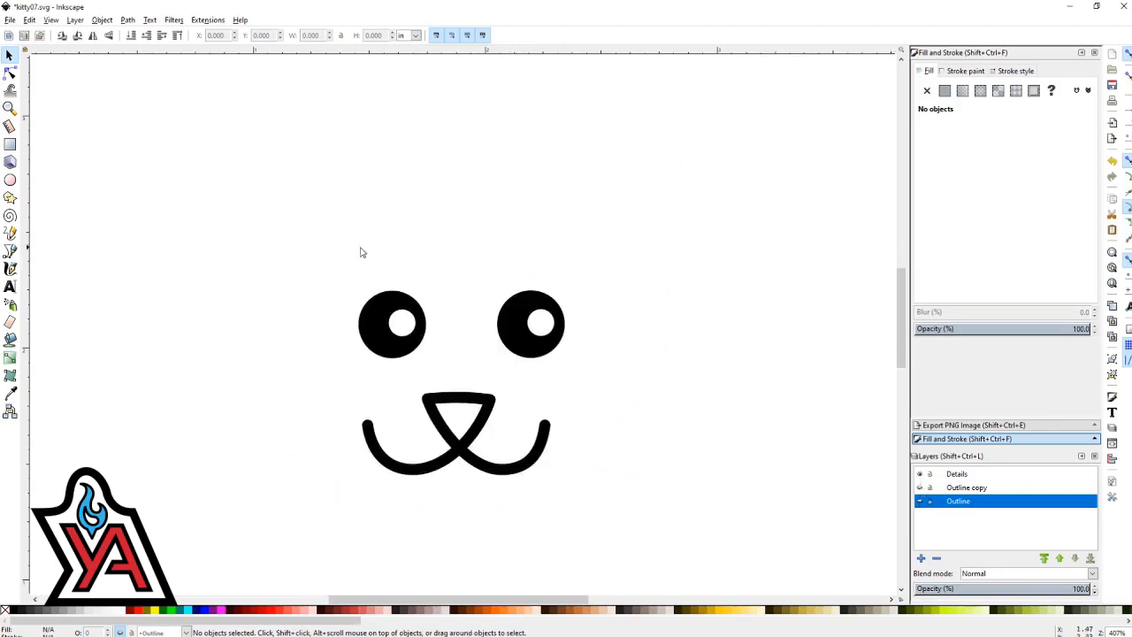
{"action": "mouse_move", "coordinate": [357, 251]}
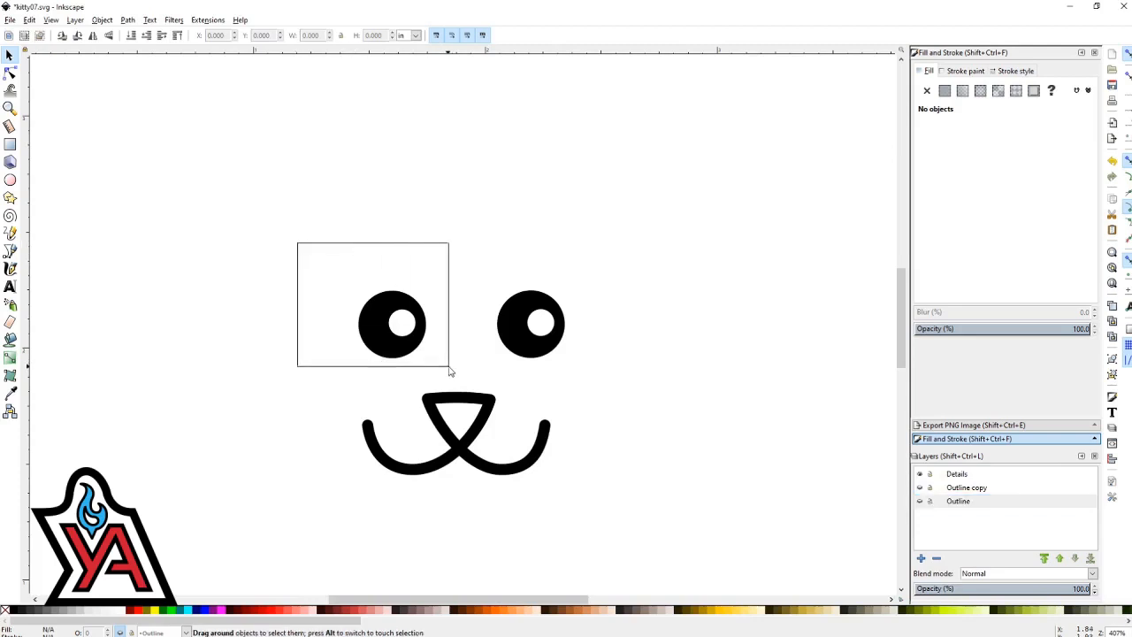
{"action": "left_click", "coordinate": [128, 20]}
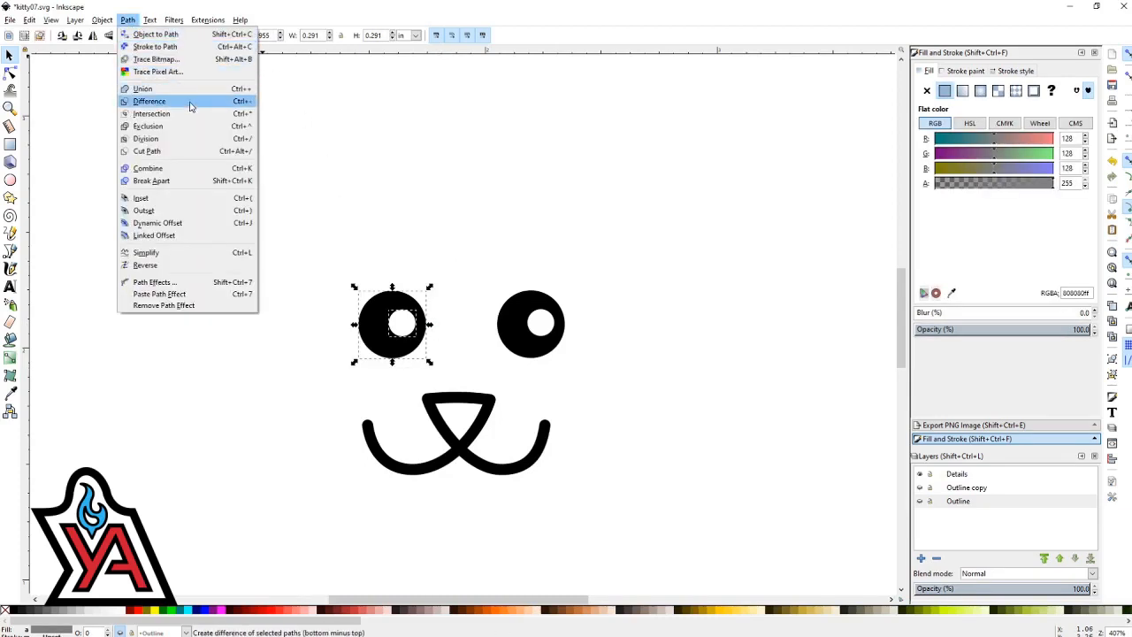
{"action": "left_click", "coordinate": [149, 101]}
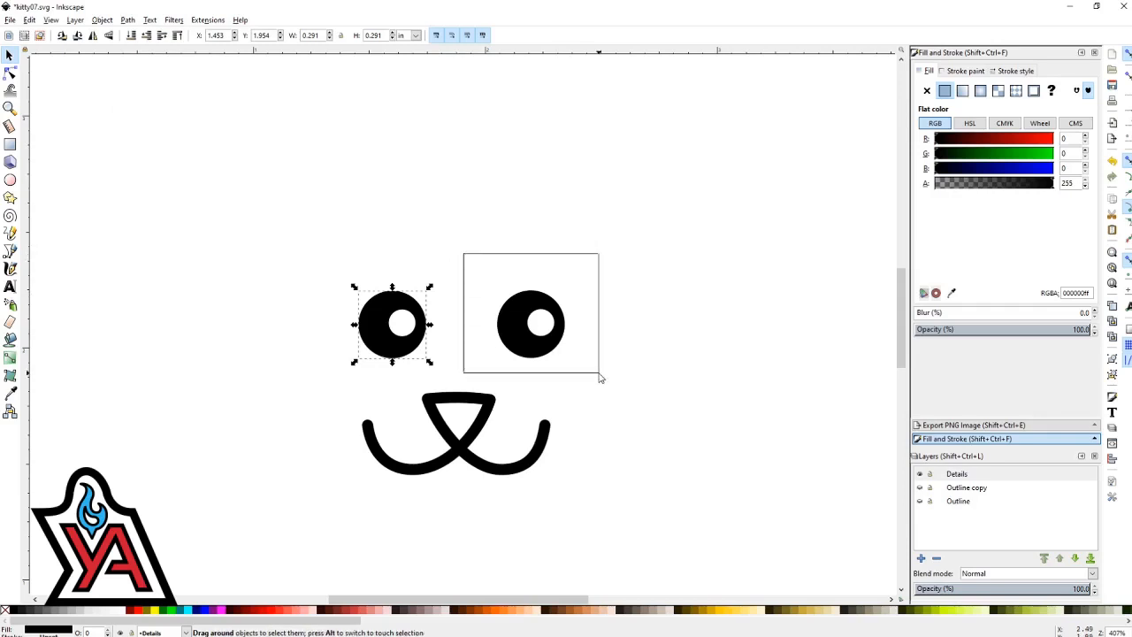
{"action": "left_click", "coordinate": [531, 326]}
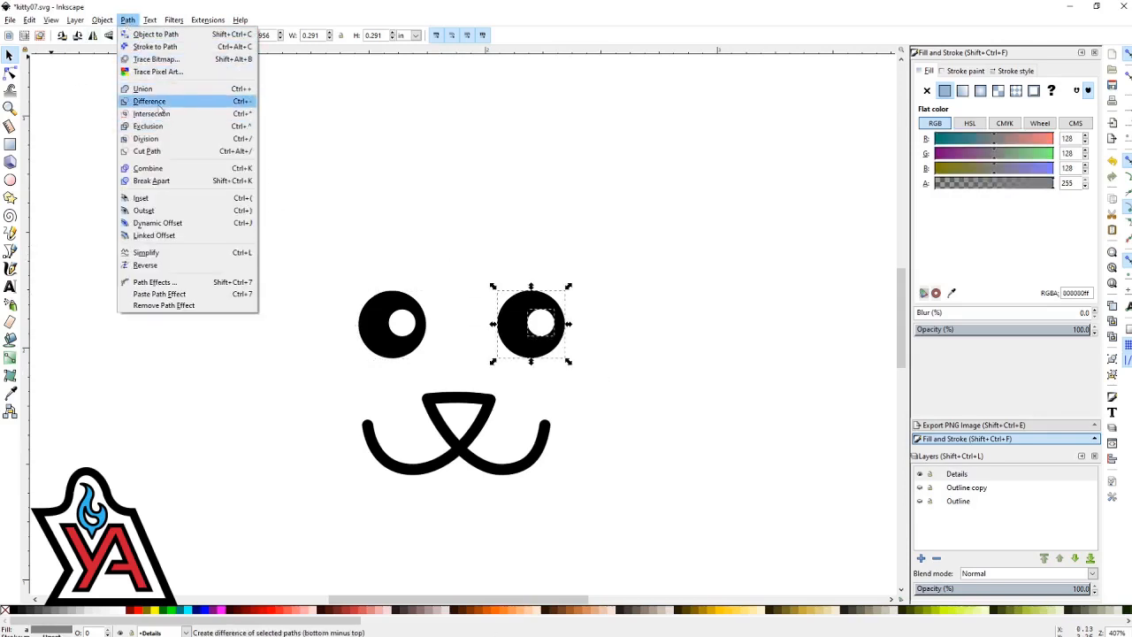
{"action": "left_click", "coordinate": [149, 101]}
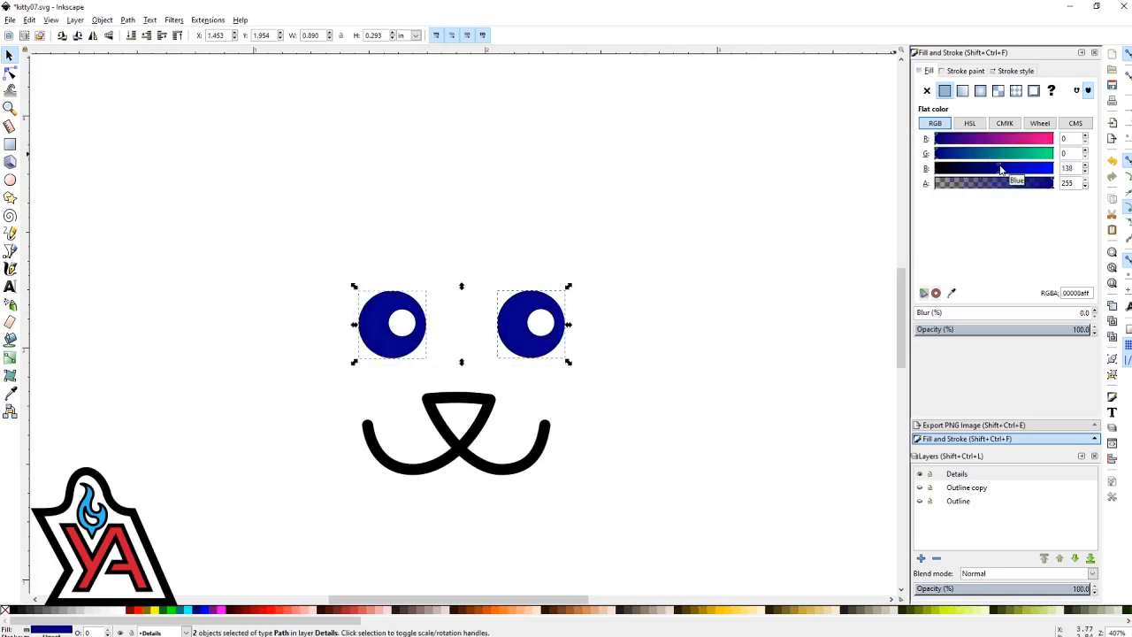
- Fill the eyes dark blue and remove their stroke paint
{"action": "left_click", "coordinate": [966, 71]}
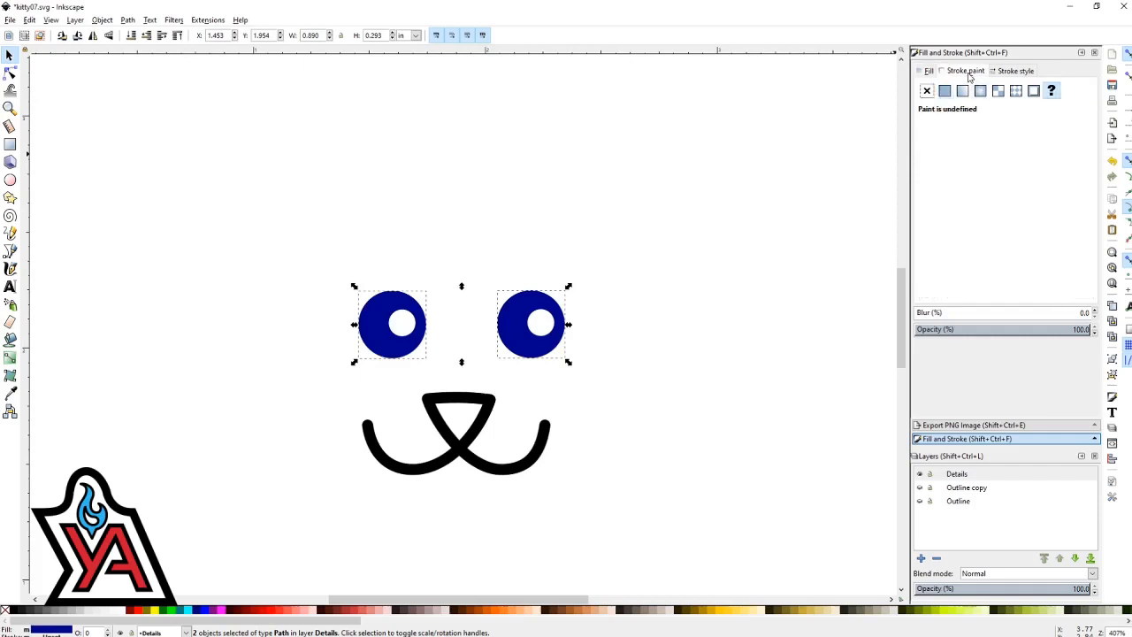
{"action": "left_click", "coordinate": [927, 90]}
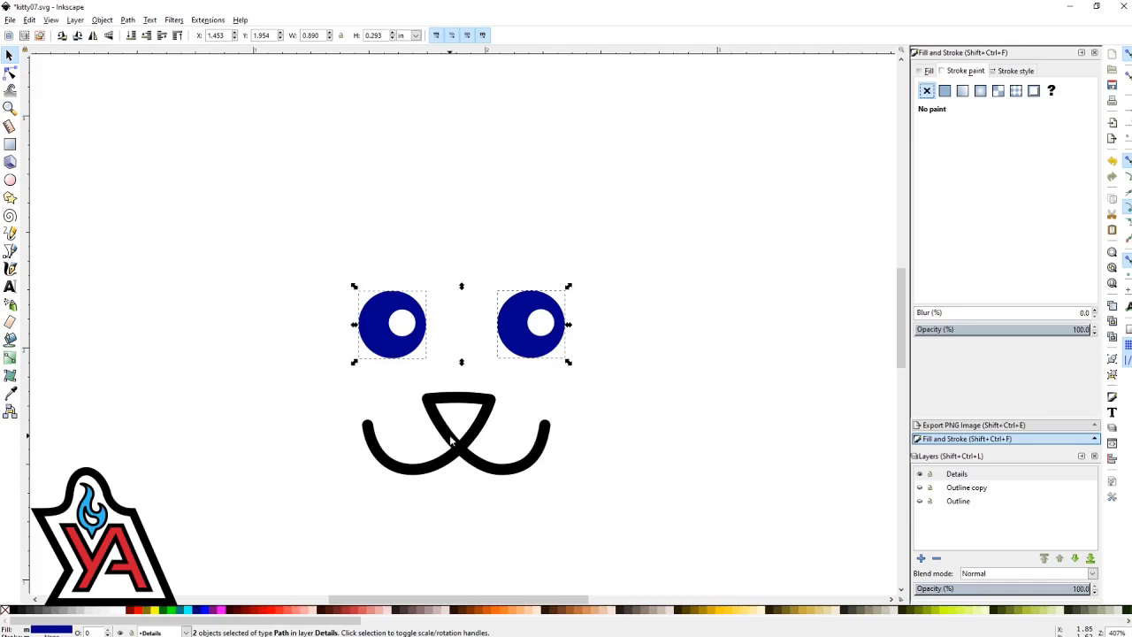
{"action": "left_click", "coordinate": [456, 433]}
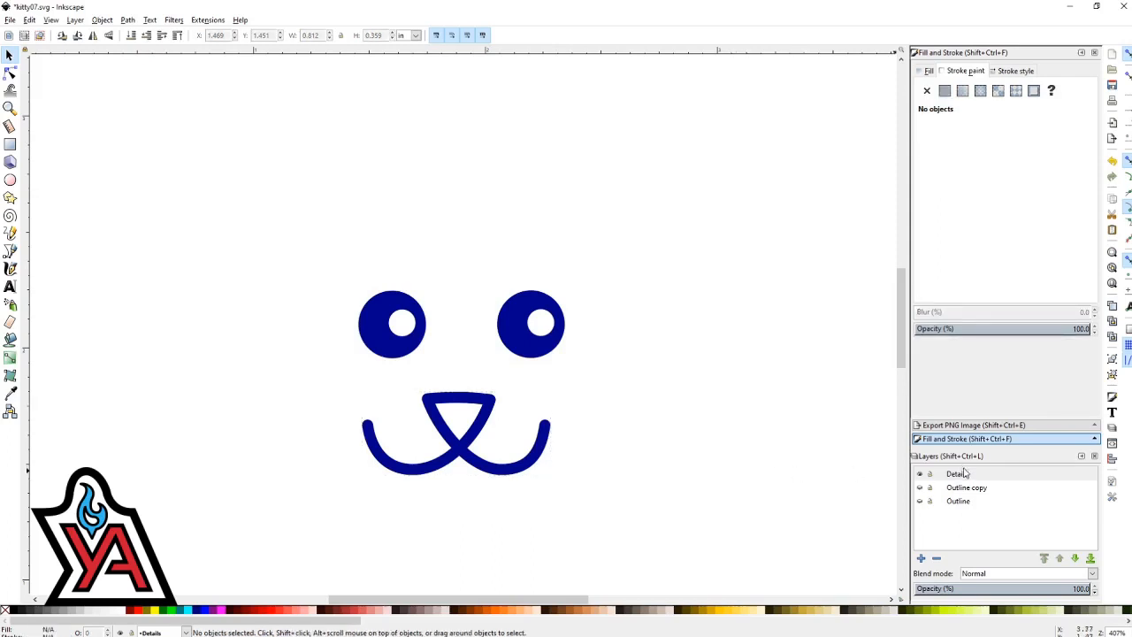
- Duplicate the Details layer as Details copy
{"action": "right_click", "coordinate": [955, 474]}
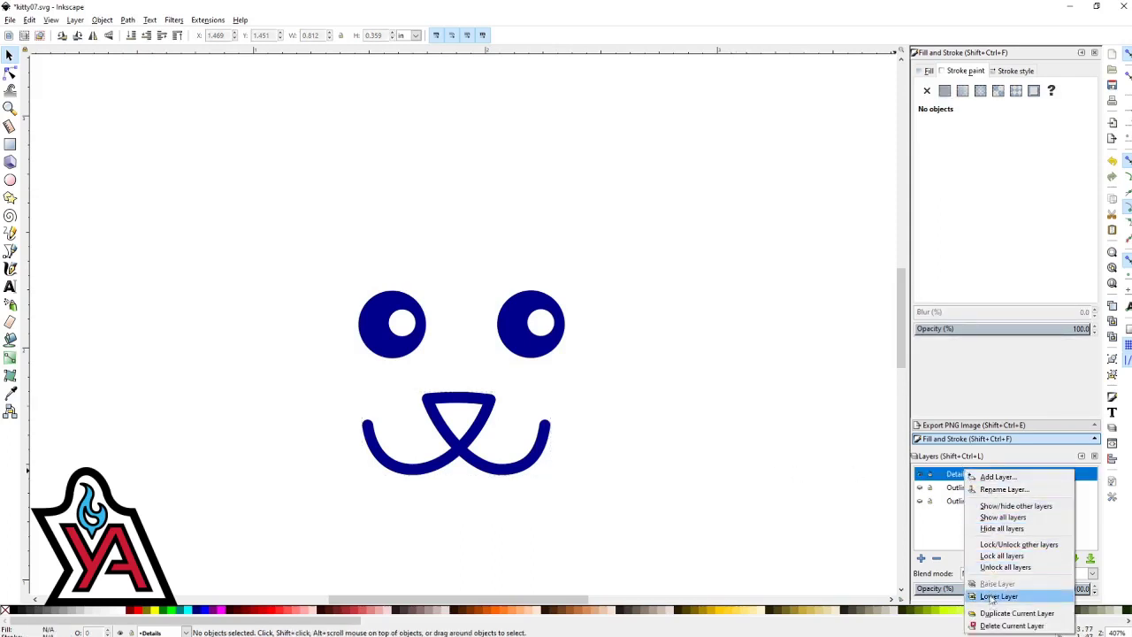
{"action": "left_click", "coordinate": [1016, 612]}
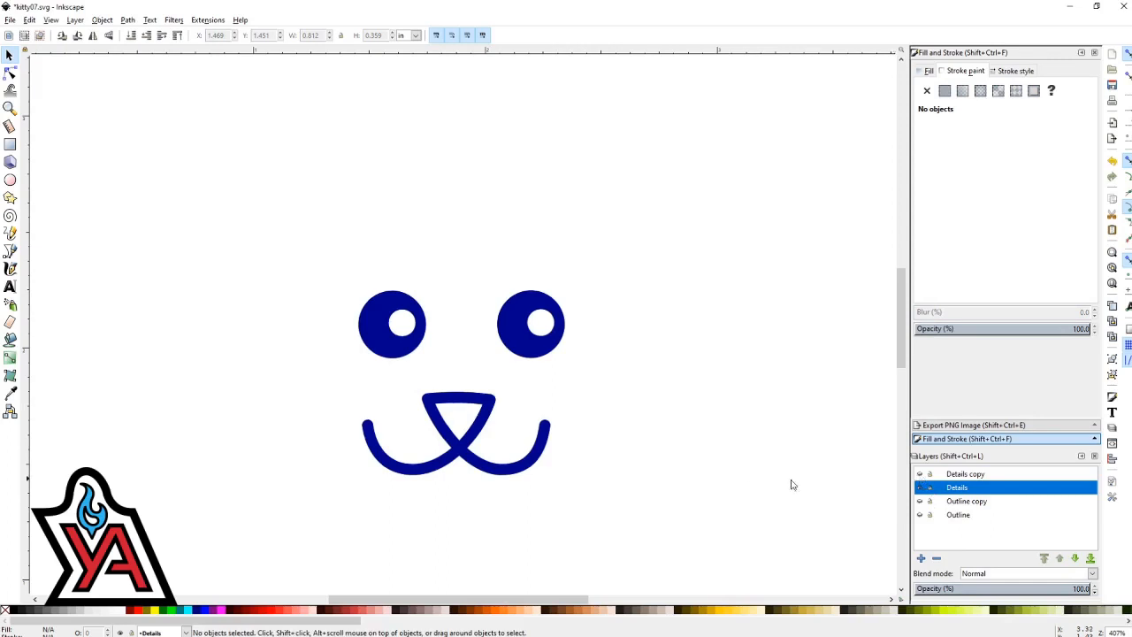
{"action": "mouse_move", "coordinate": [793, 484]}
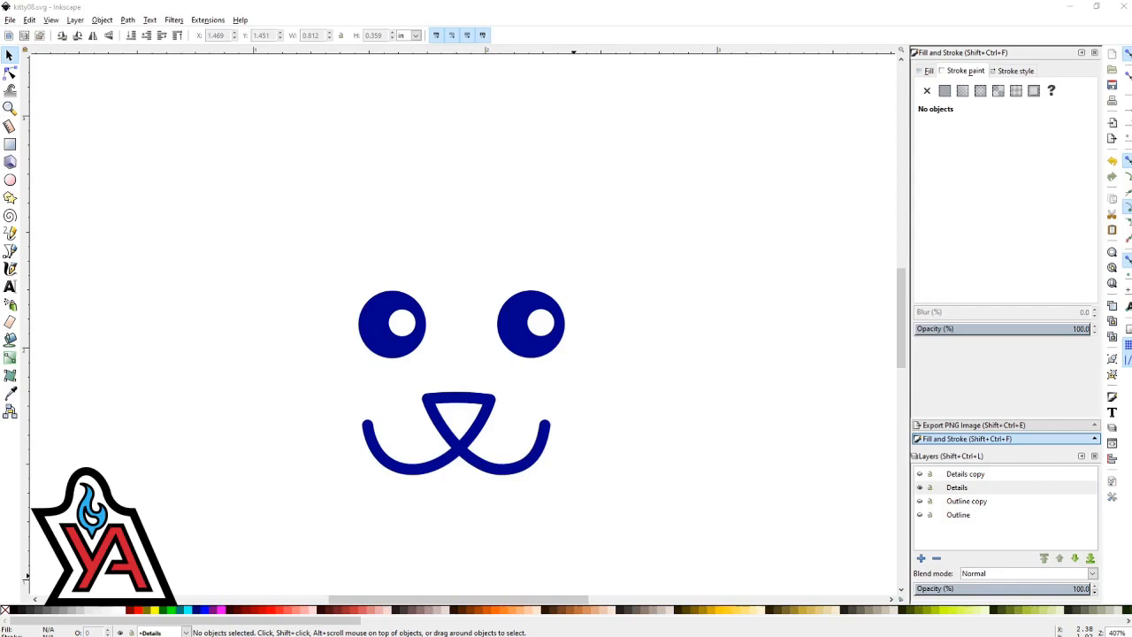
- Thicken the mouth's stroke width
{"action": "left_click", "coordinate": [456, 442]}
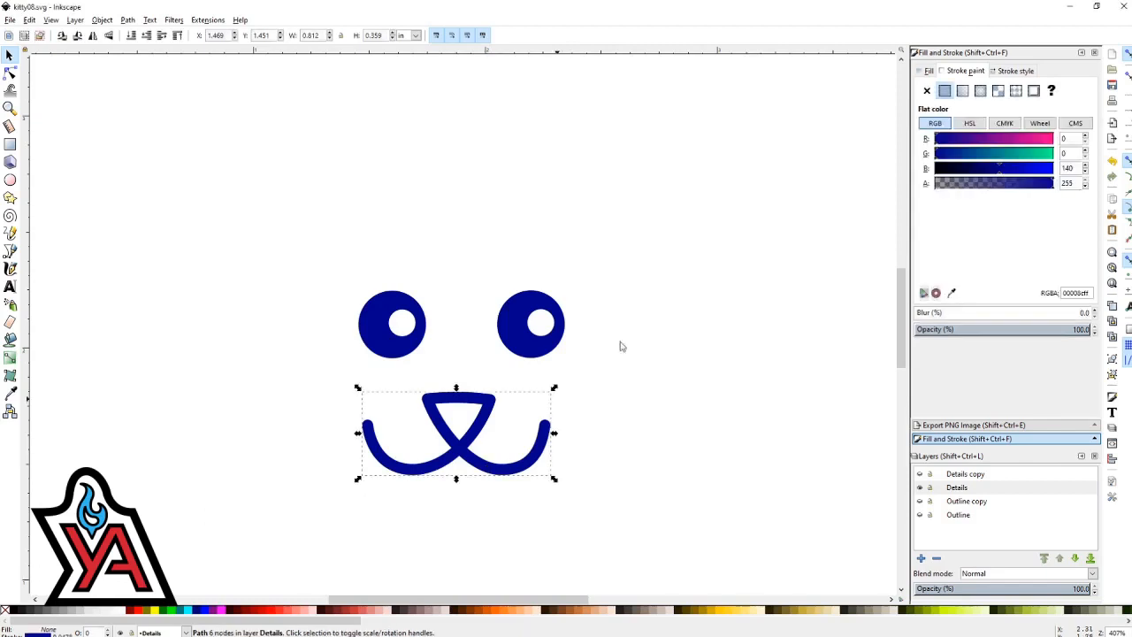
{"action": "left_click", "coordinate": [1015, 71]}
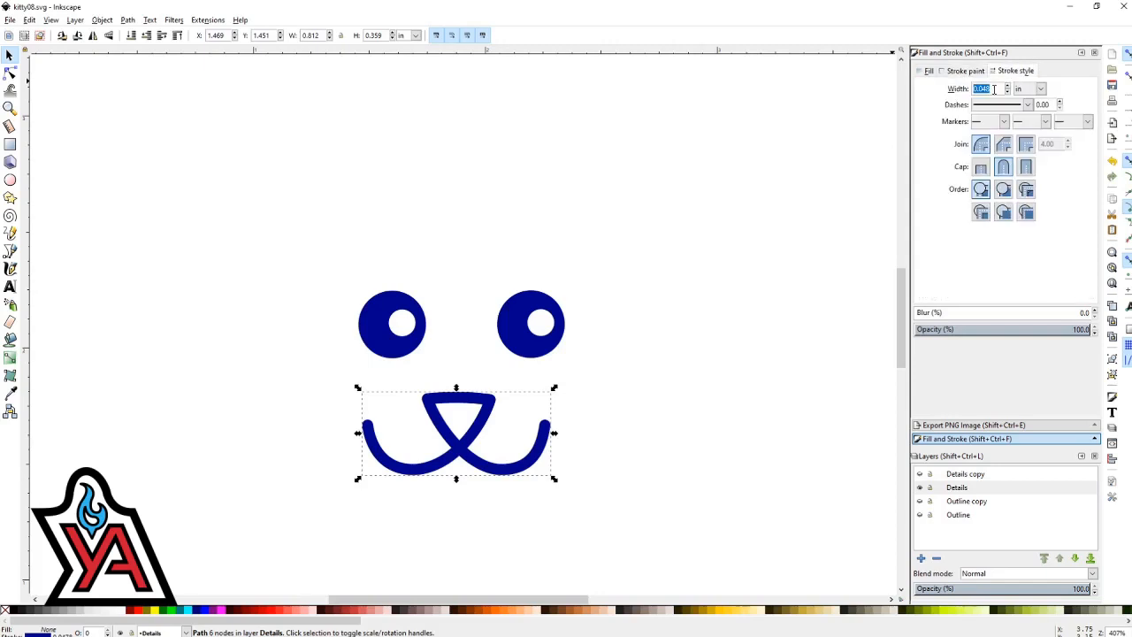
{"action": "left_click", "coordinate": [1040, 88]}
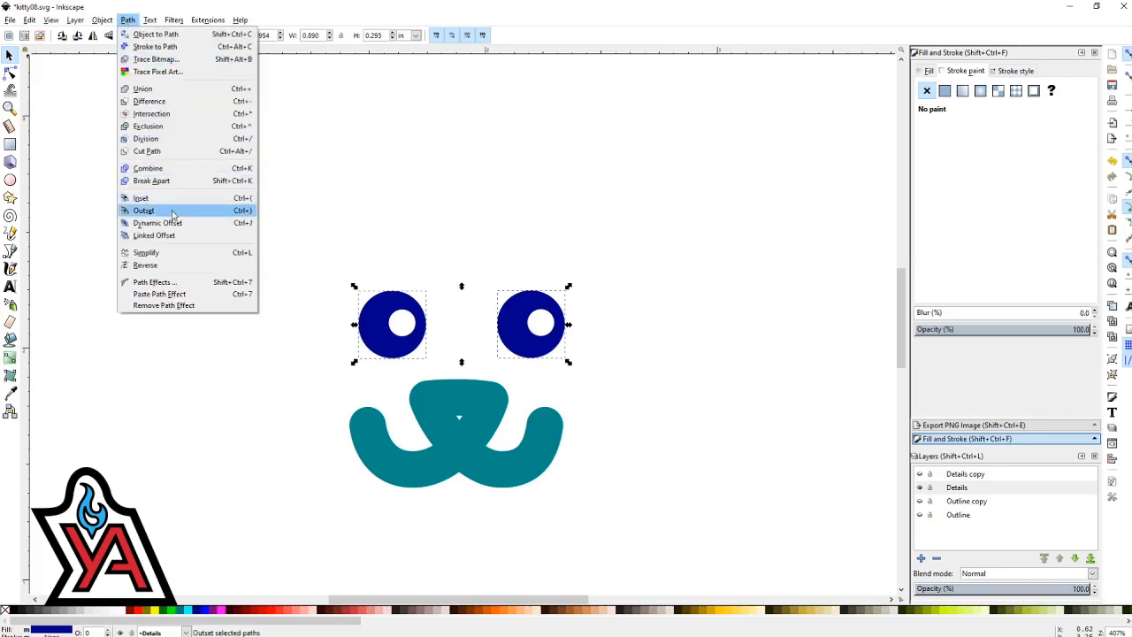
- Outset both eyes outward twice with Path > Outset
{"action": "left_click", "coordinate": [142, 198]}
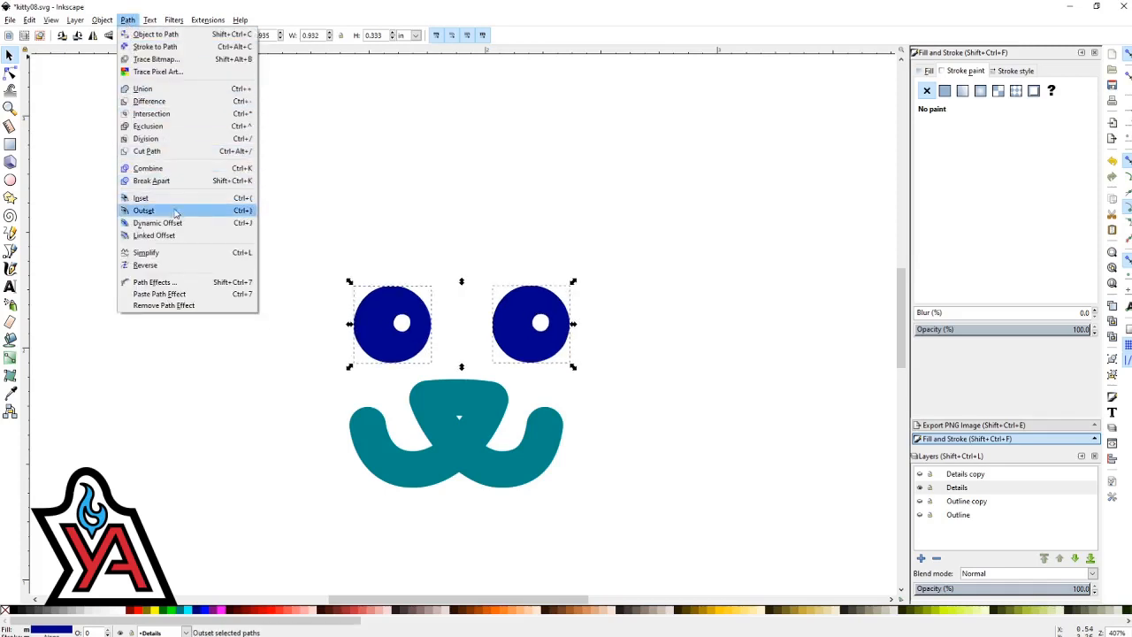
{"action": "left_click", "coordinate": [143, 208]}
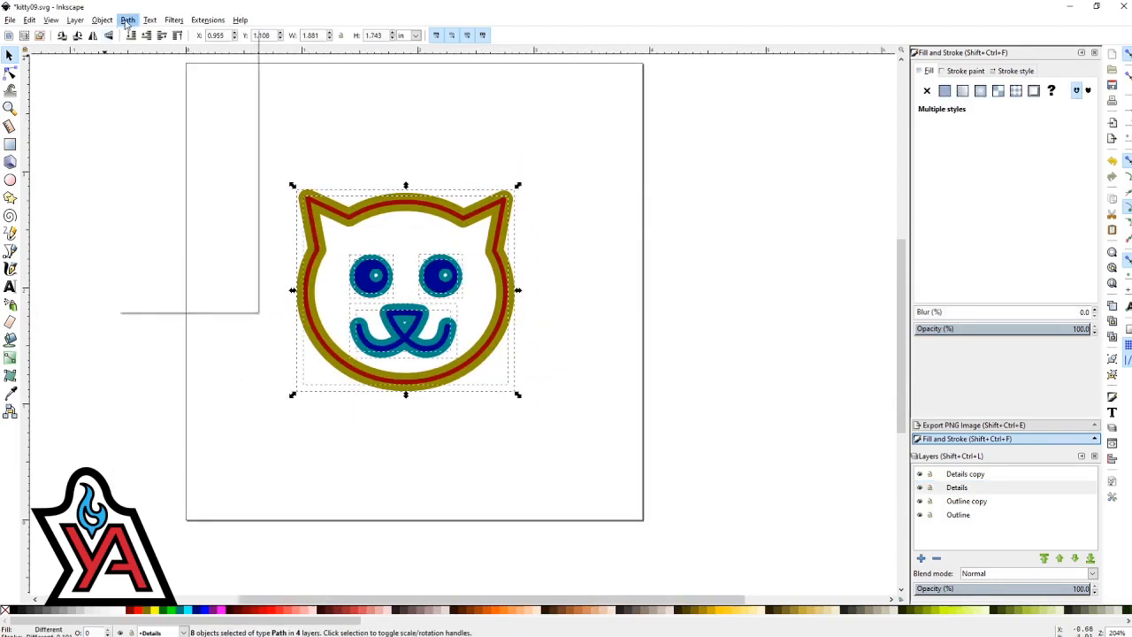
- Convert all selected strokes into filled paths with Path > Stroke to Path
{"action": "left_click", "coordinate": [127, 19]}
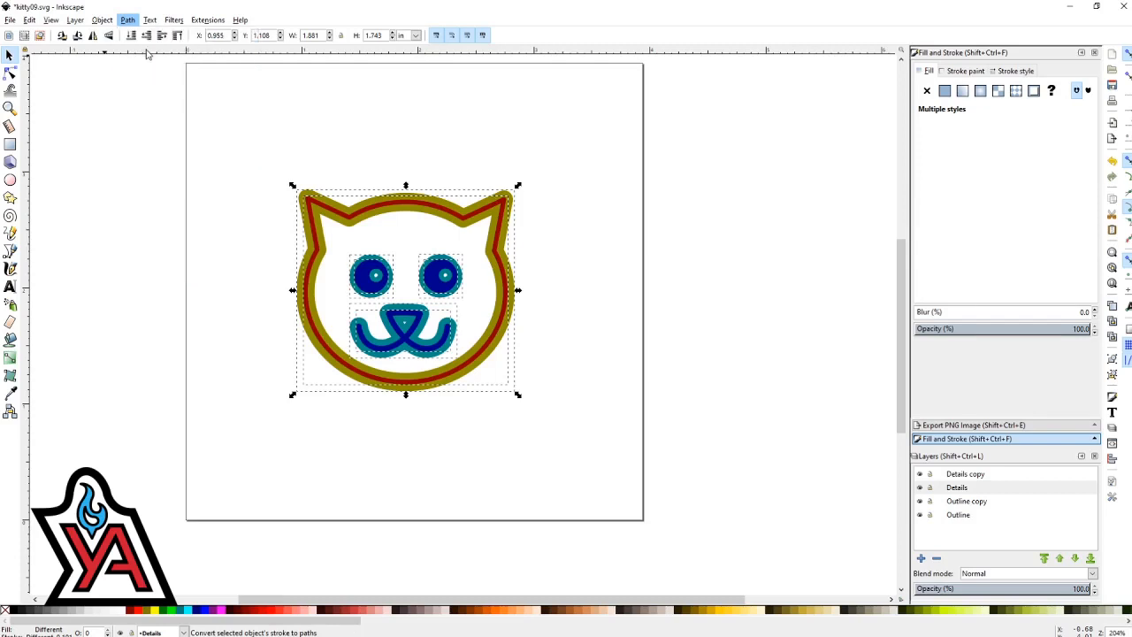
{"action": "left_click", "coordinate": [945, 90]}
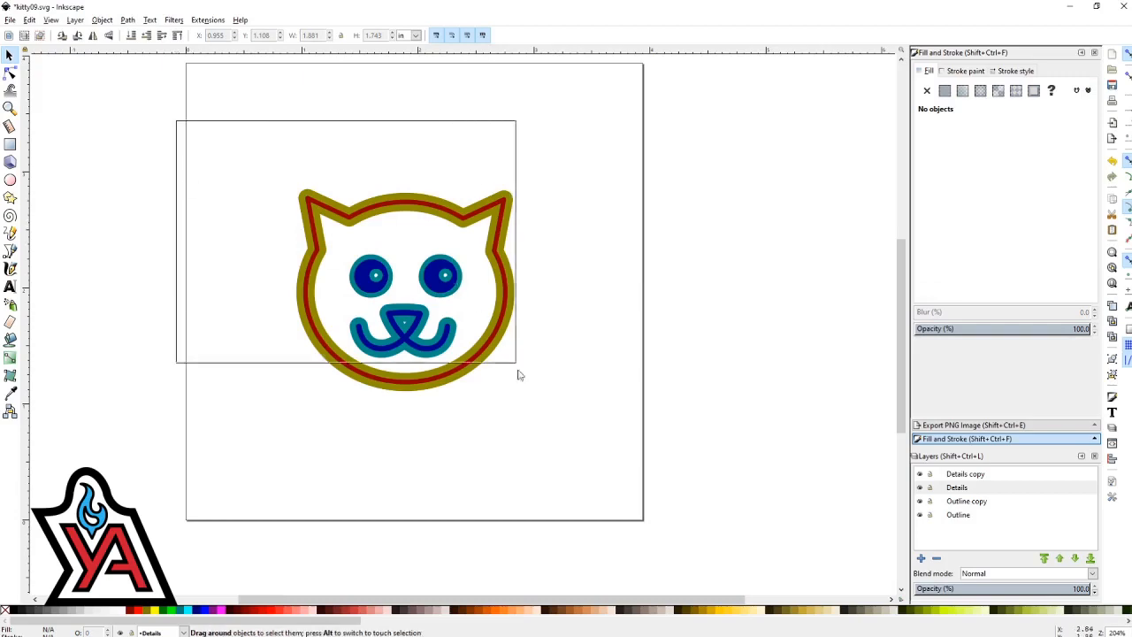
{"action": "left_click", "coordinate": [368, 282]}
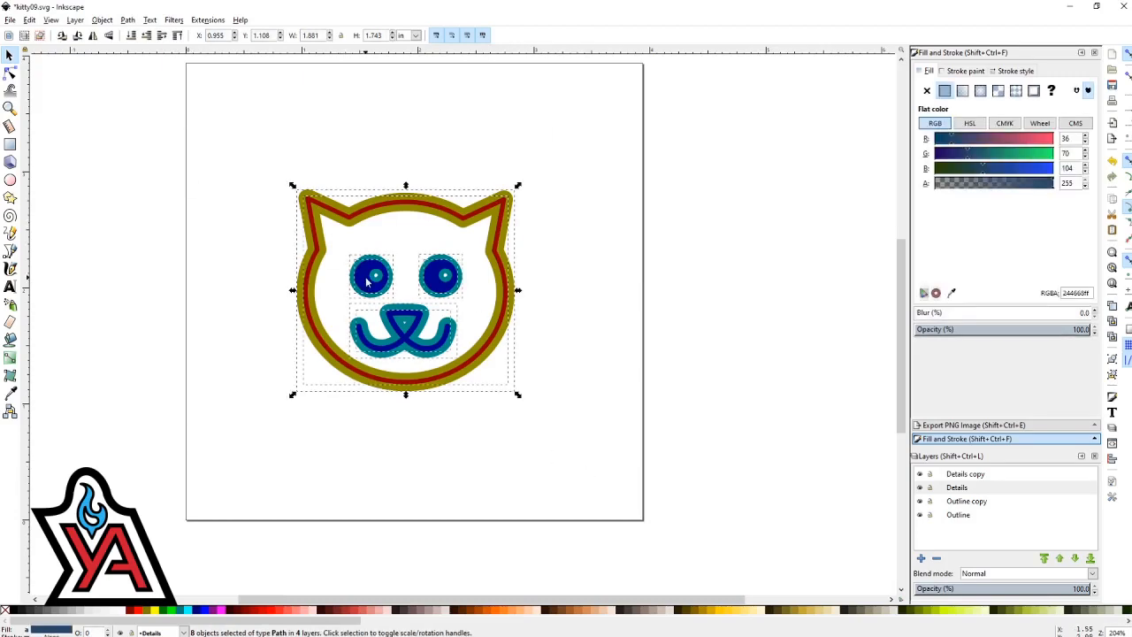
{"action": "left_click_drag", "start_coordinate": [407, 290], "coordinate": [150, 504]}
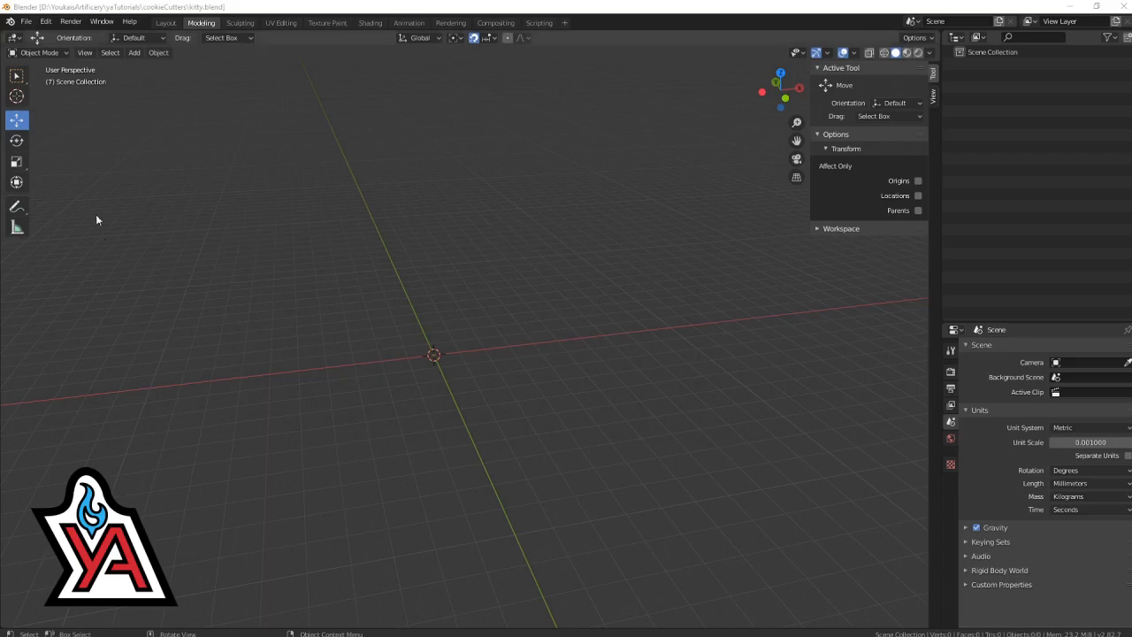
- Import the cat SVG file into the scene as curve objects
{"action": "left_click", "coordinate": [25, 21]}
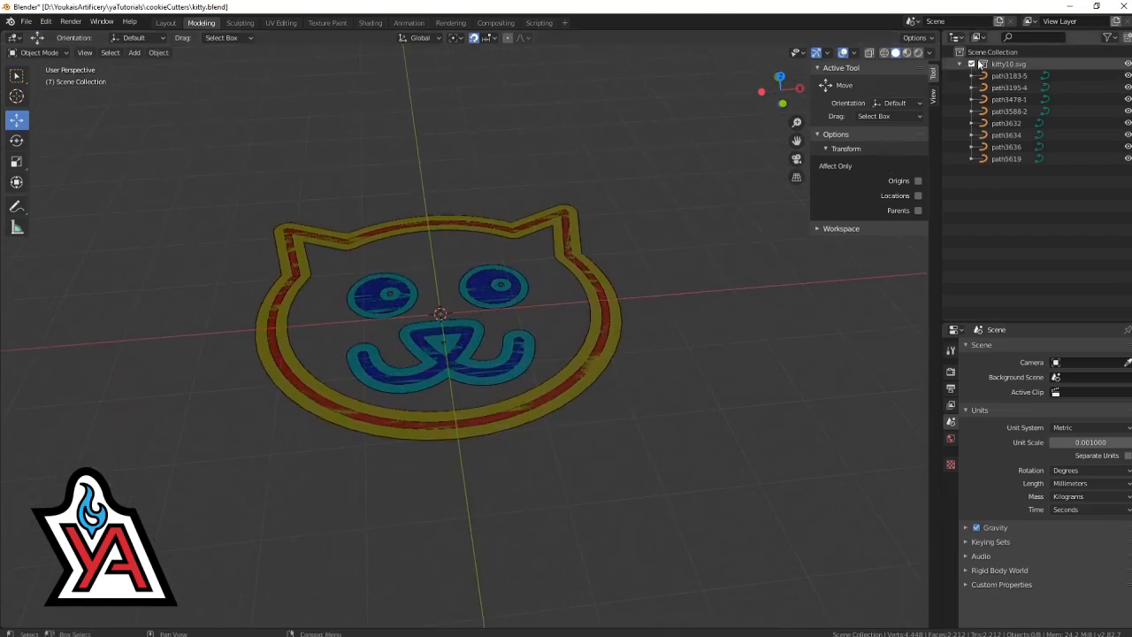
- Create Details, Cut and Comfort collections in the outliner
{"action": "left_click", "coordinate": [994, 51]}
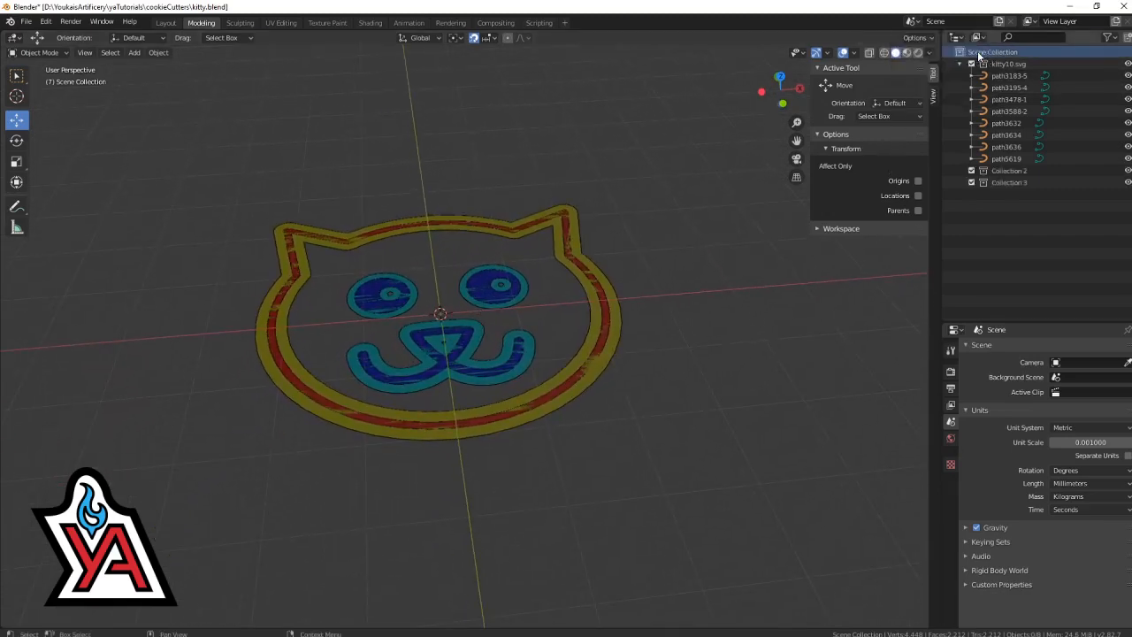
{"action": "left_click", "coordinate": [1008, 193]}
{"action": "type", "text": "Cut"}
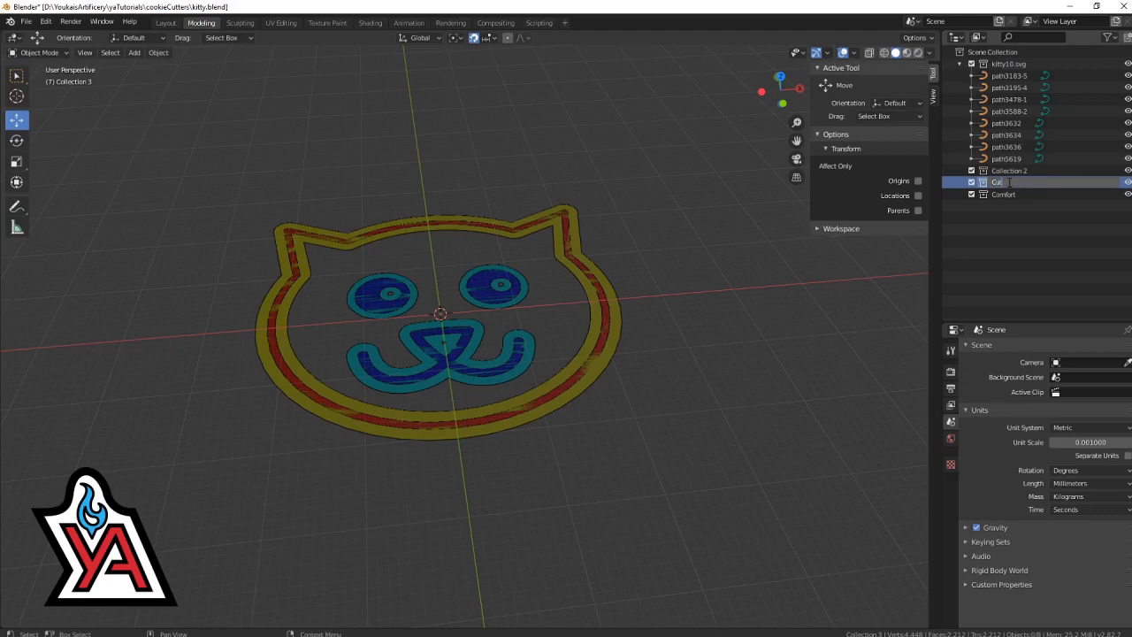
{"action": "left_click", "coordinate": [1008, 170]}
{"action": "type", "text": "Details"}
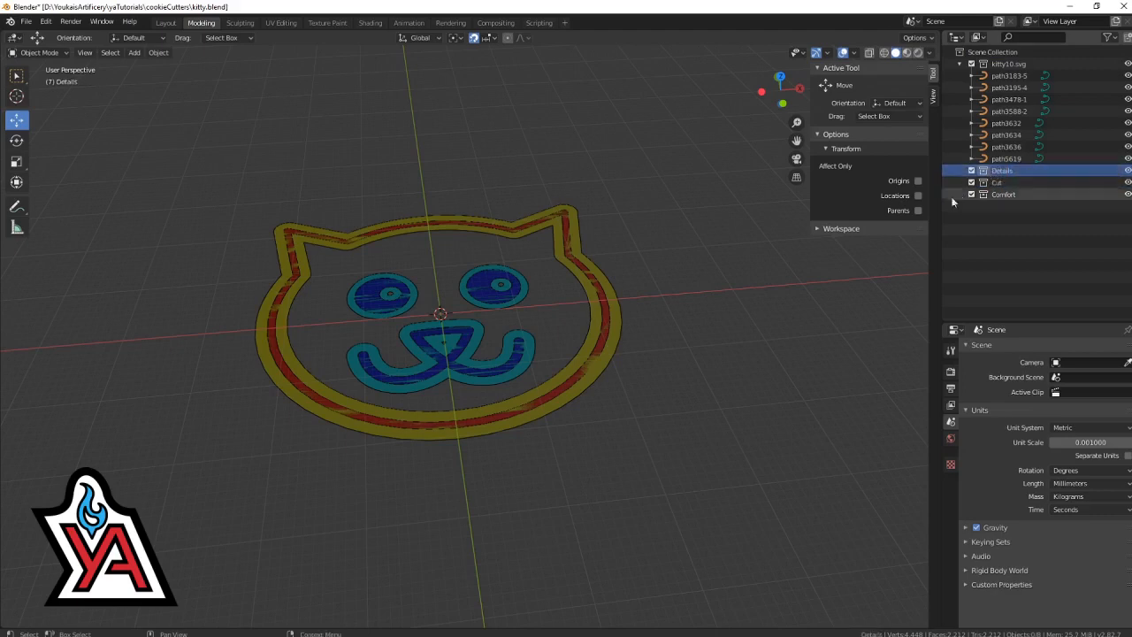
{"action": "left_click", "coordinate": [1009, 99]}
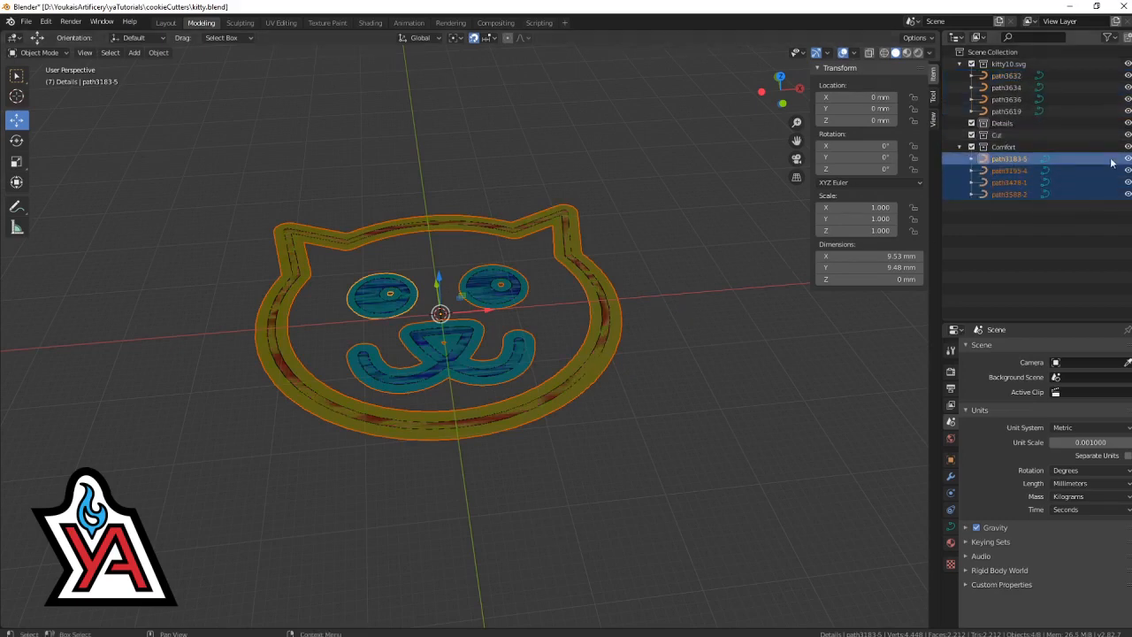
- Move the thick shapes into Comfort and the thin outline into Cut, then hide both
{"action": "left_click", "coordinate": [1006, 111]}
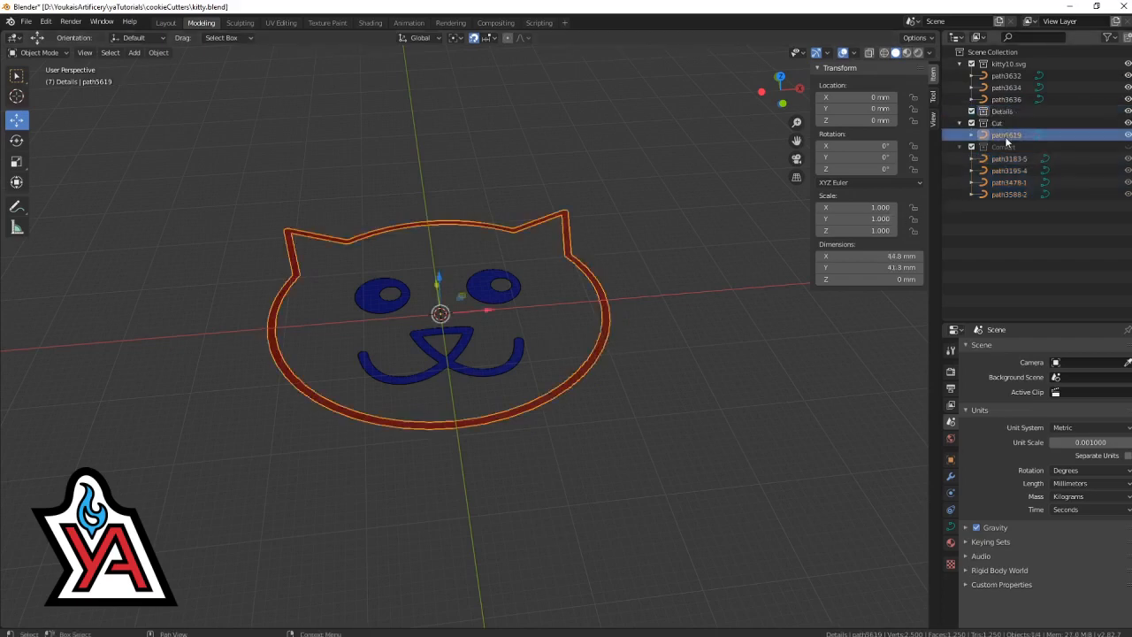
{"action": "left_click", "coordinate": [970, 123]}
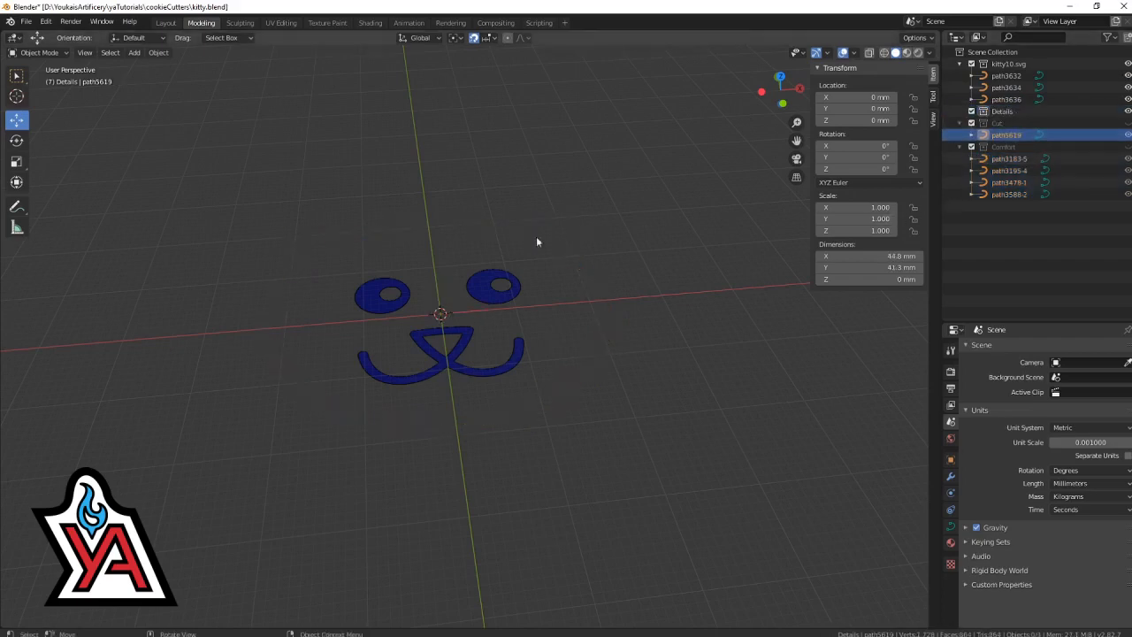
{"action": "left_click", "coordinate": [1006, 75]}
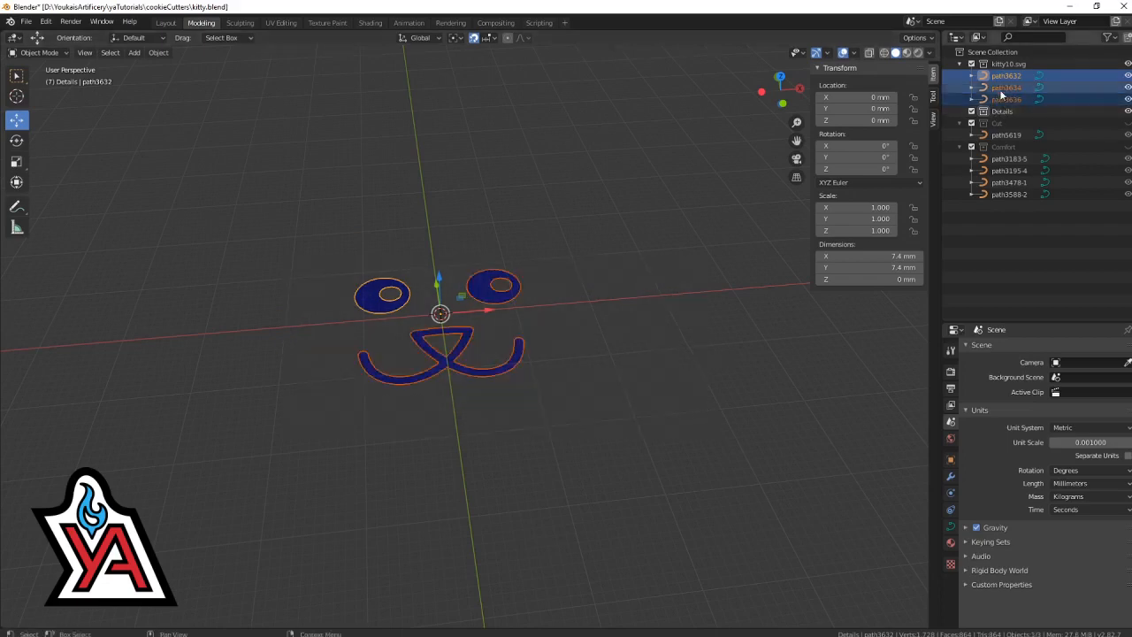
- Select the thin eye and mouth paths and hide them
{"action": "left_click", "coordinate": [964, 64]}
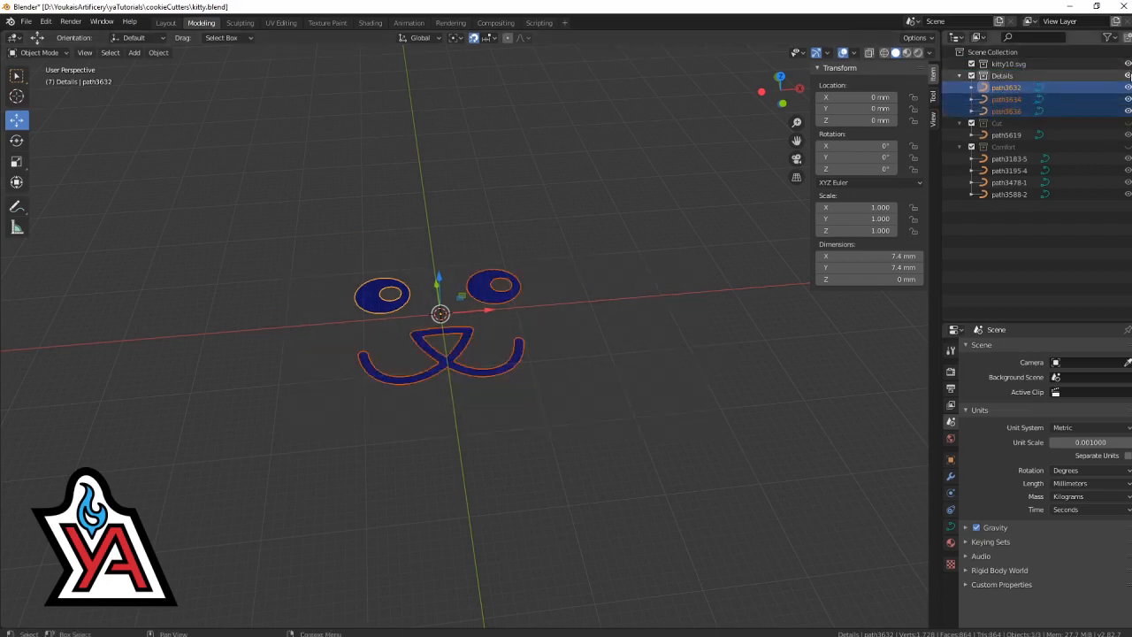
{"action": "right_click", "coordinate": [991, 49]}
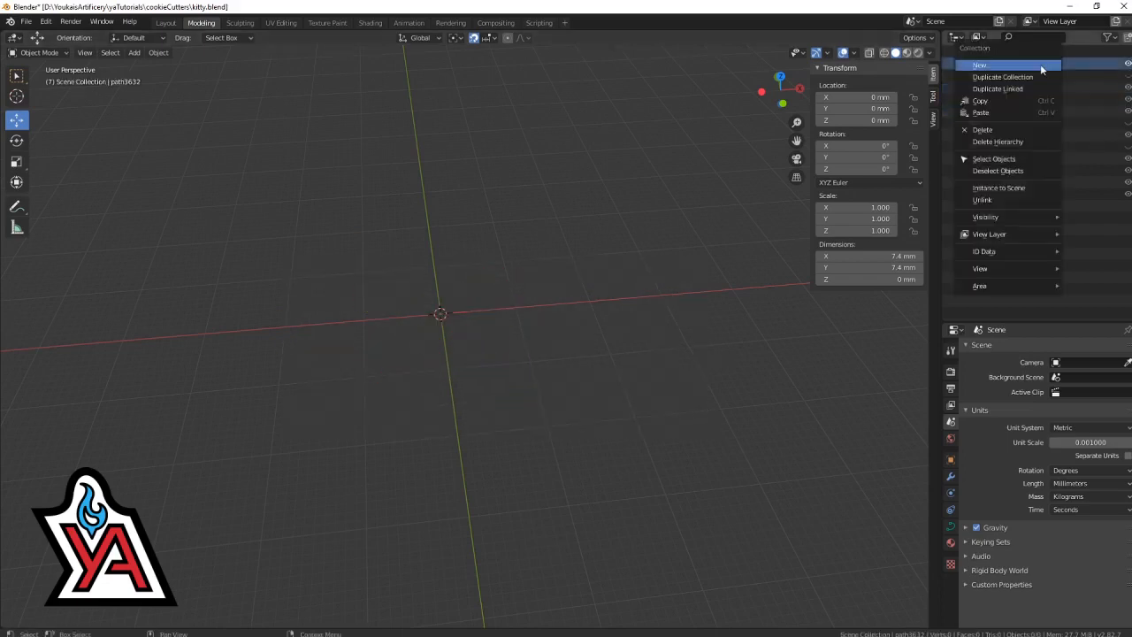
{"action": "left_click", "coordinate": [980, 64]}
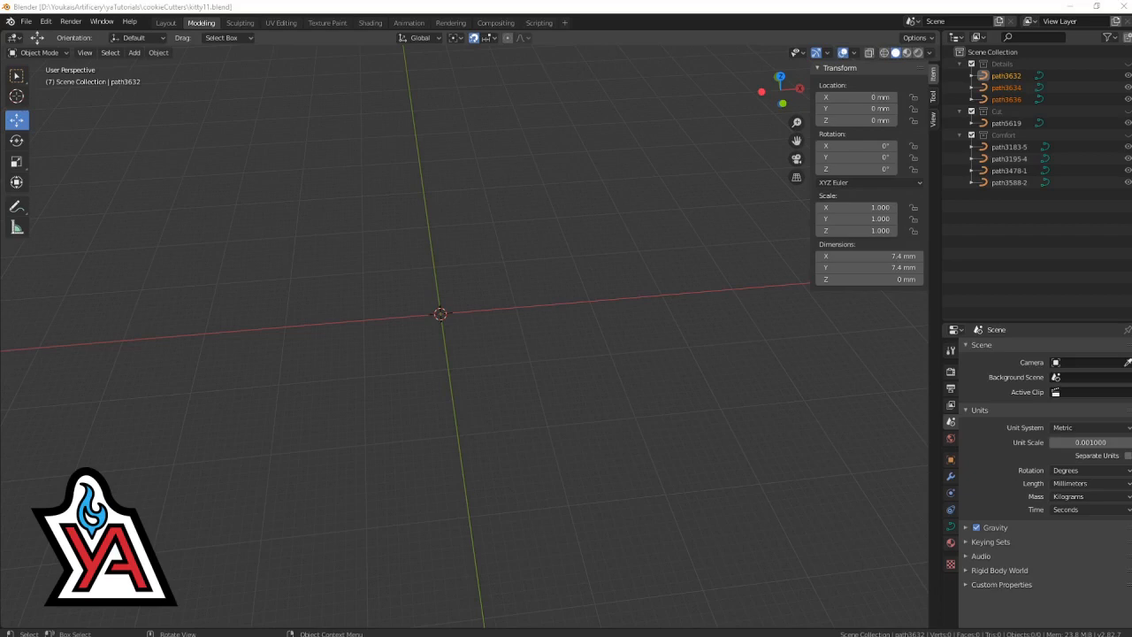
{"action": "mouse_move", "coordinate": [638, 354]}
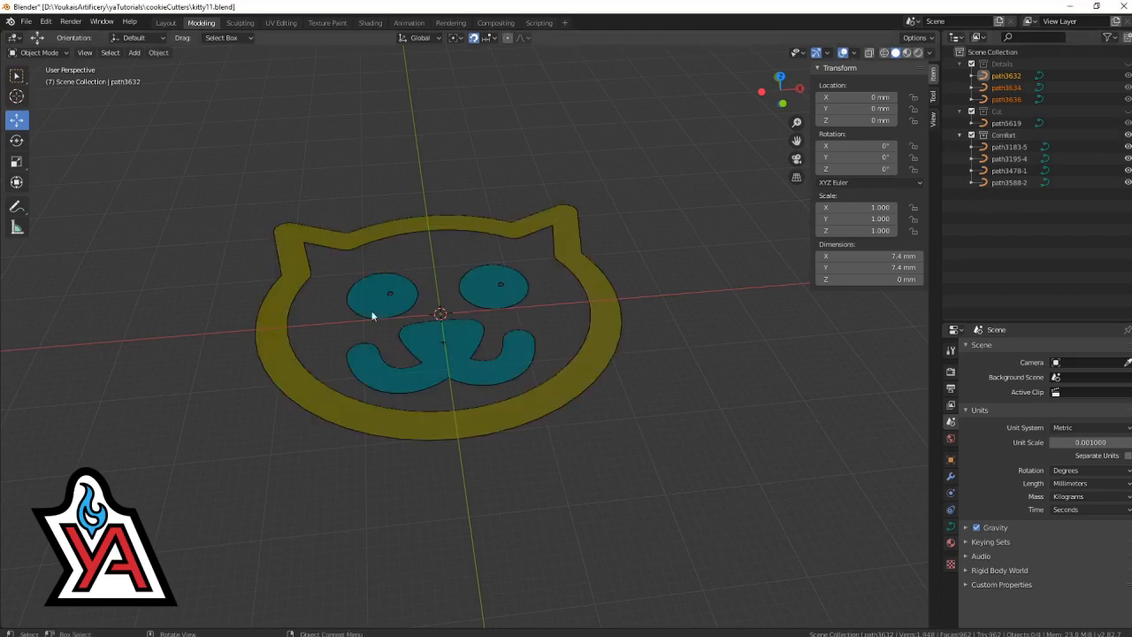
- Give all Comfort curves a 1 mm Extrude via Copy to Selected, then hide the collection
{"action": "left_click_drag", "start_coordinate": [198, 175], "coordinate": [669, 506]}
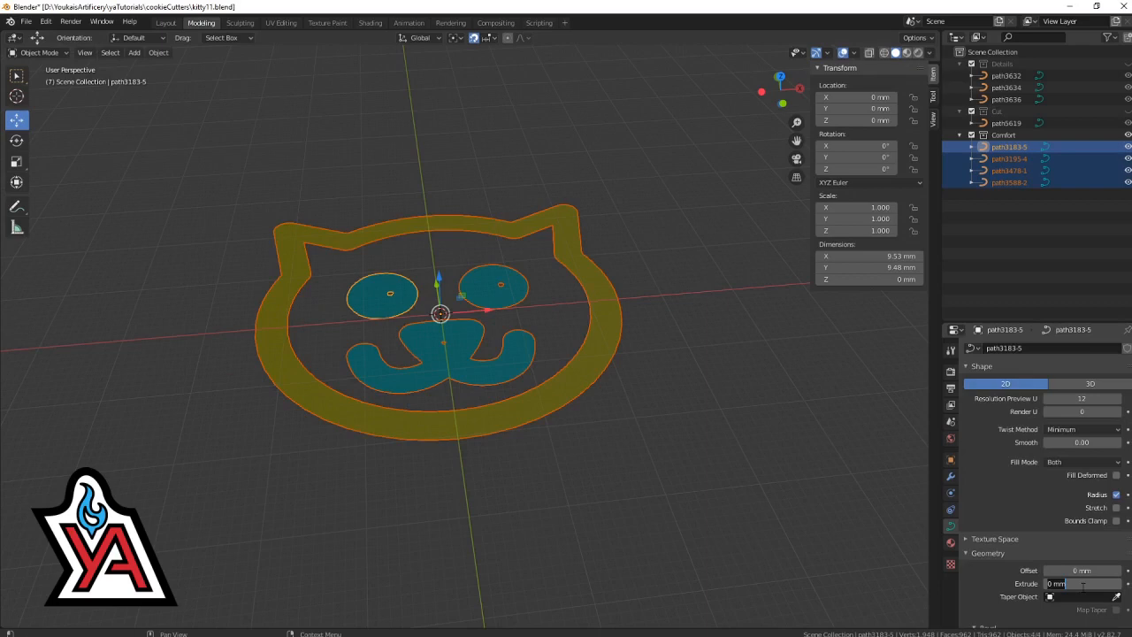
{"action": "right_click", "coordinate": [1054, 584]}
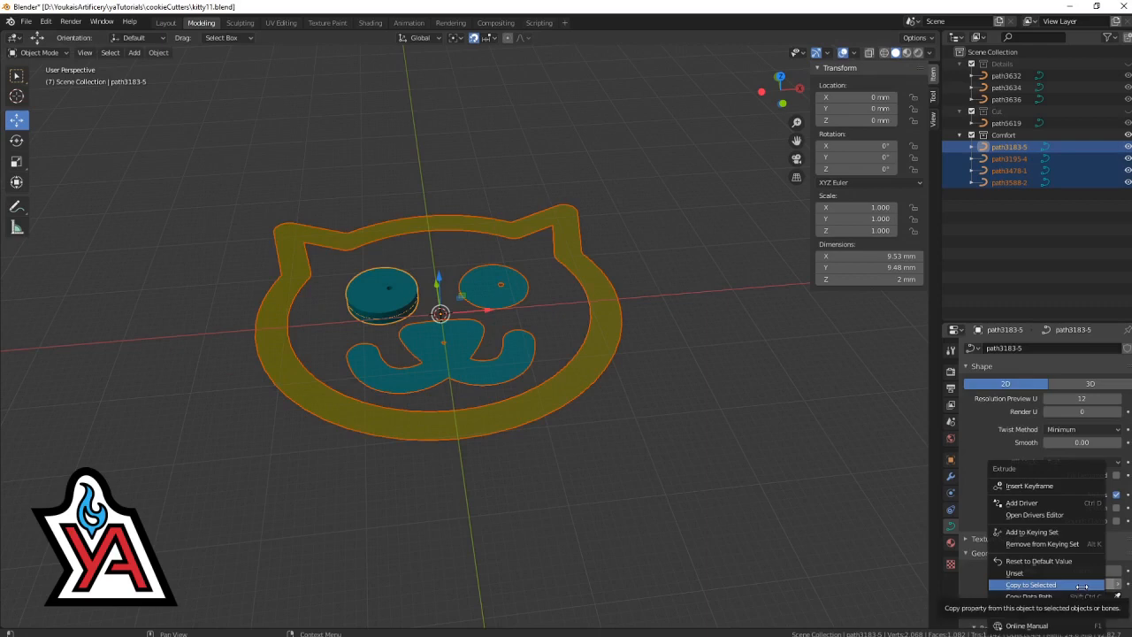
{"action": "left_click", "coordinate": [1029, 584]}
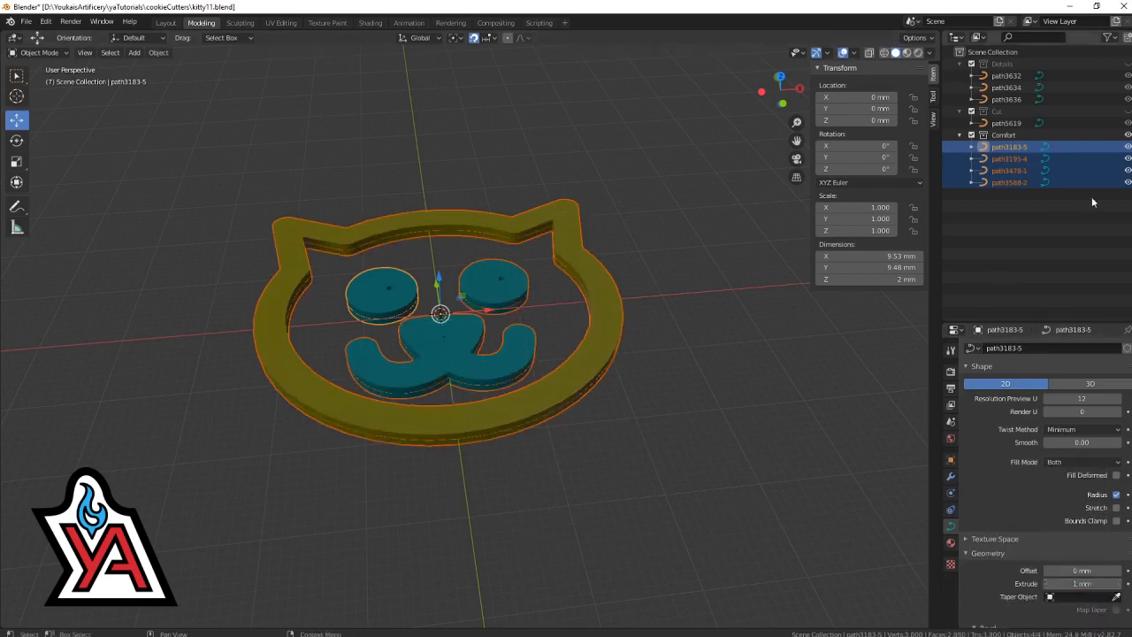
{"action": "left_click", "coordinate": [1102, 134]}
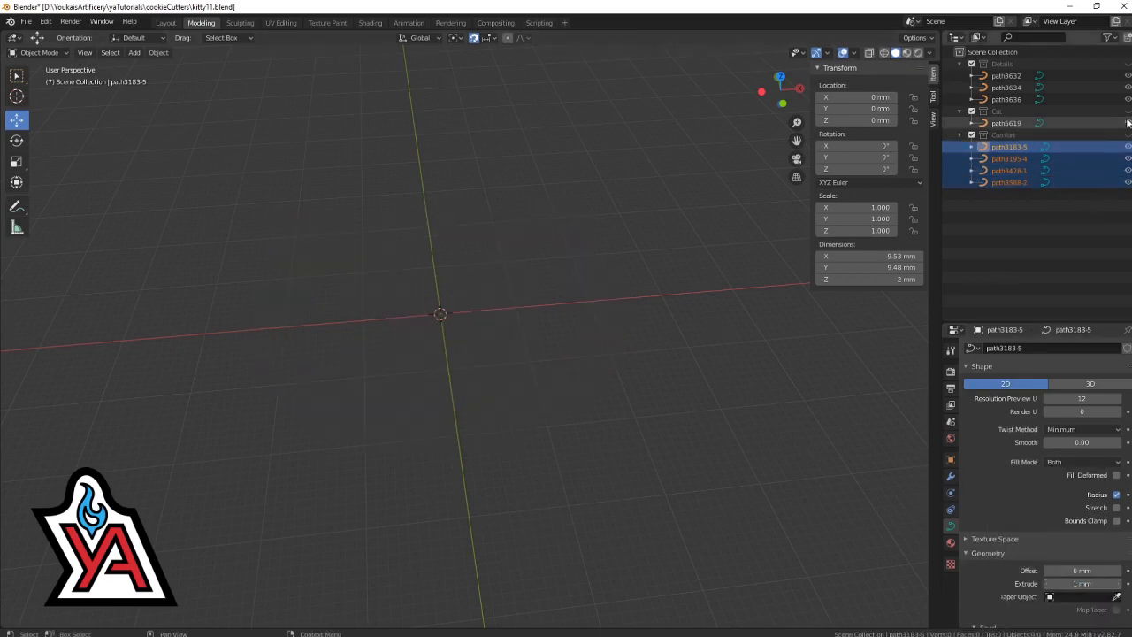
- Show the Cut collection alone and select the thin cat head outline curve
{"action": "left_click", "coordinate": [1005, 122]}
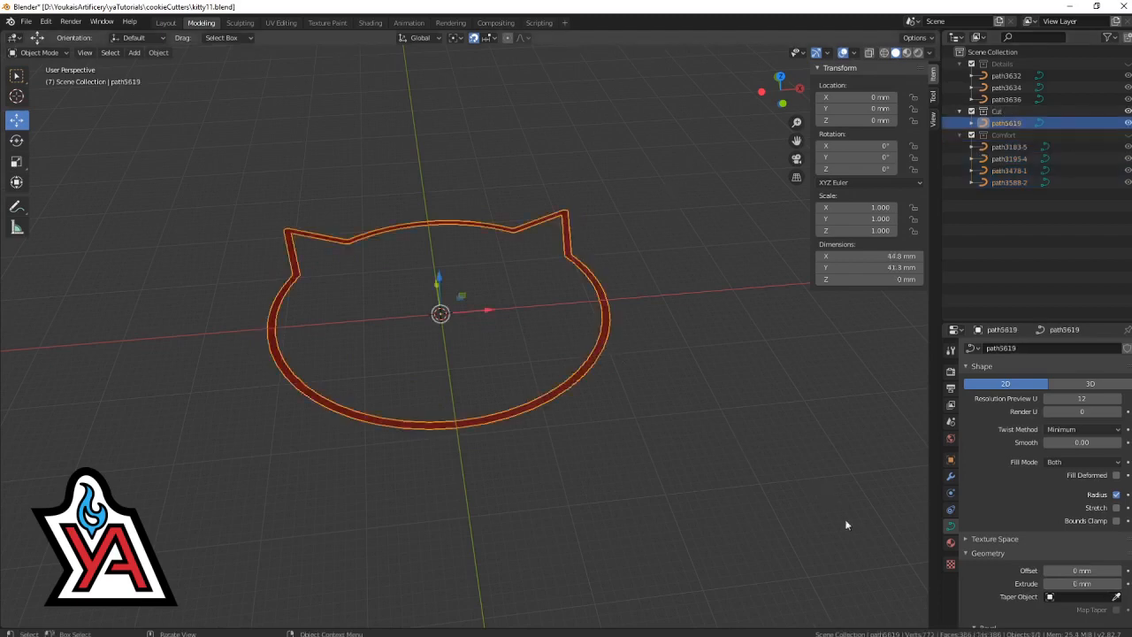
{"action": "mouse_move", "coordinate": [909, 541]}
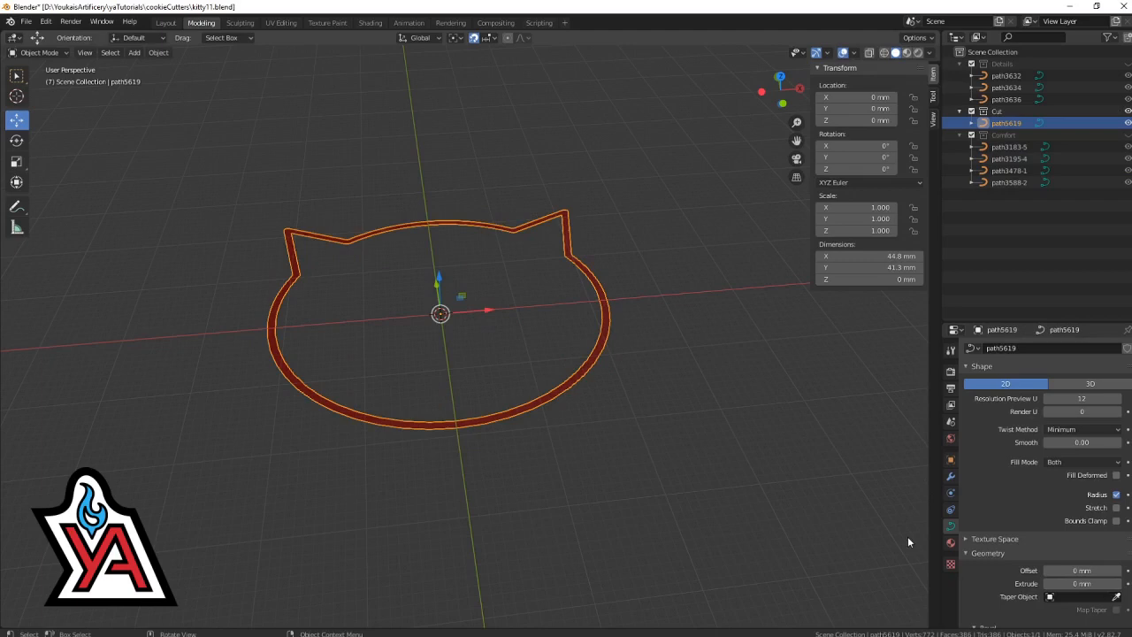
{"action": "mouse_move", "coordinate": [1081, 583]}
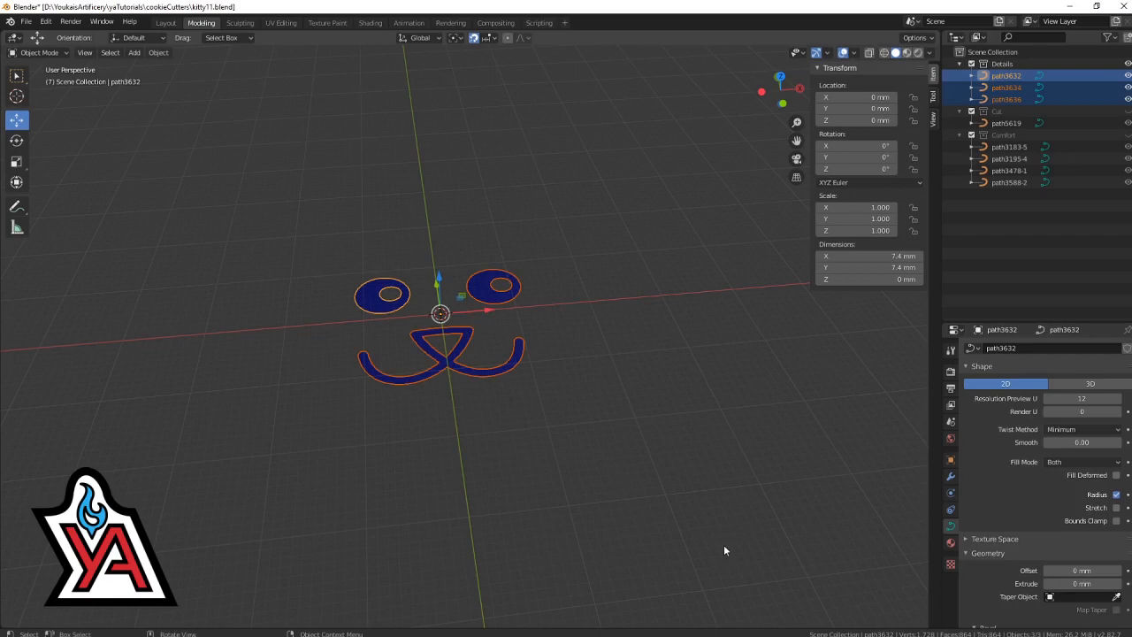
{"action": "mouse_move", "coordinate": [872, 573]}
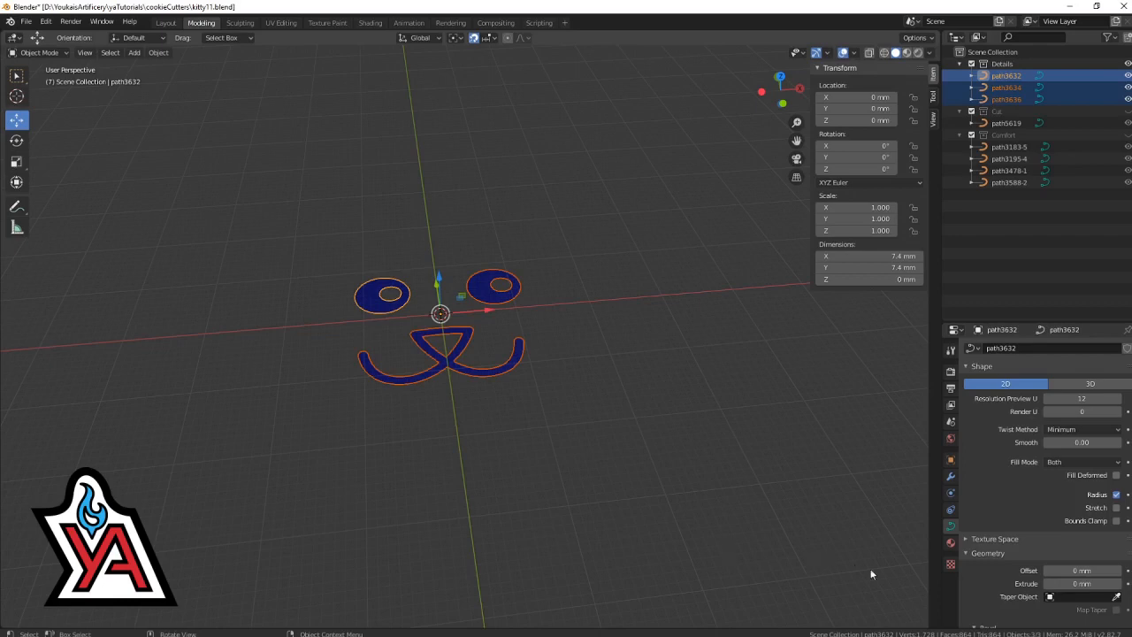
- Give the eye and mouth Details curves a 6 mm extrude and copy it to all detail shapes
{"action": "left_click", "coordinate": [1079, 584]}
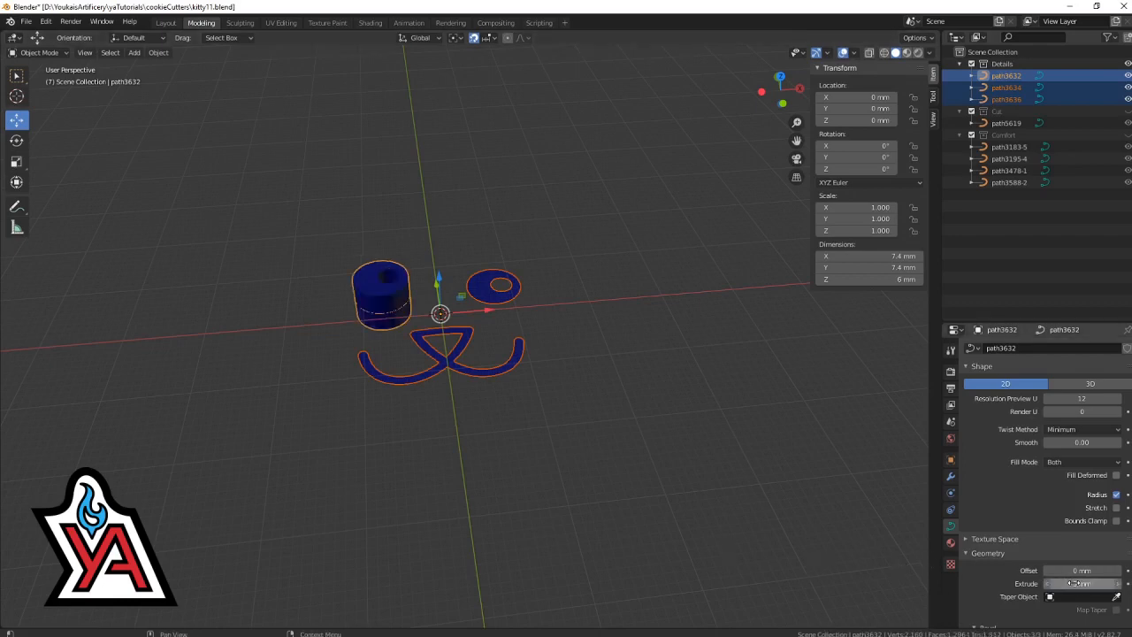
{"action": "left_click", "coordinate": [1081, 583]}
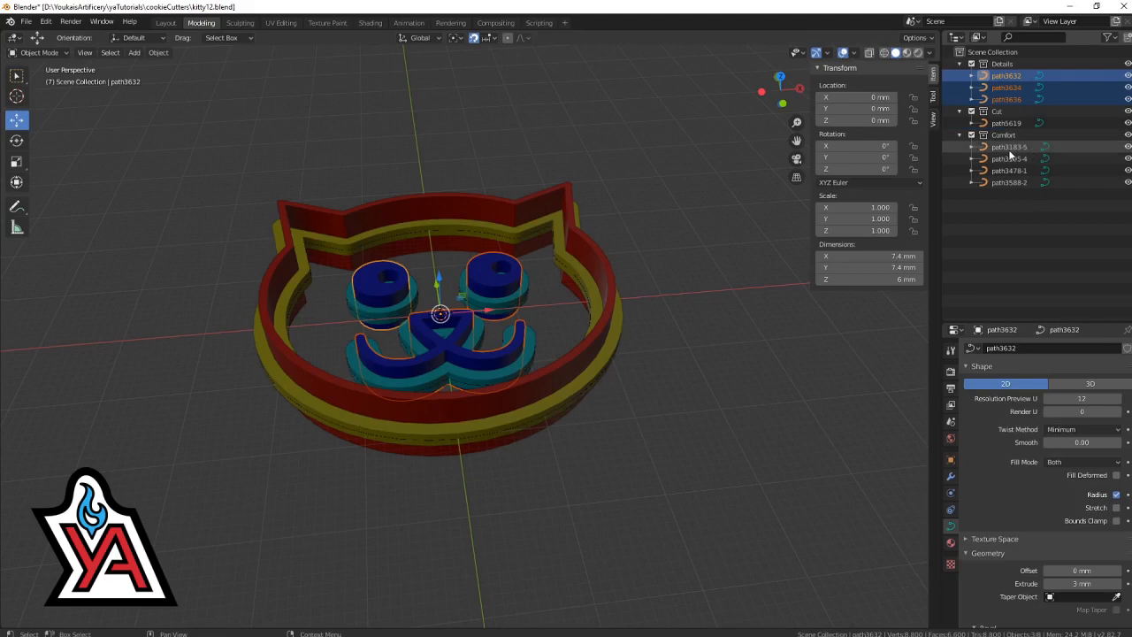
- Lower the red cutting wall and the blue details along Z beneath the rim and teal plates
{"action": "left_click", "coordinate": [1008, 145]}
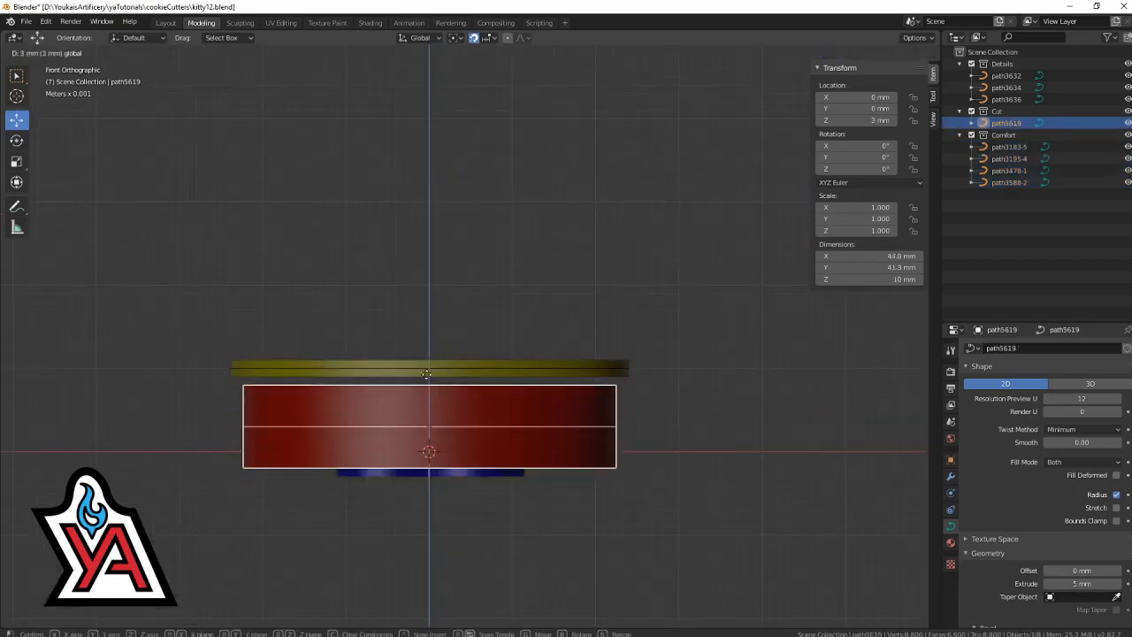
{"action": "key", "text": "Tab"}
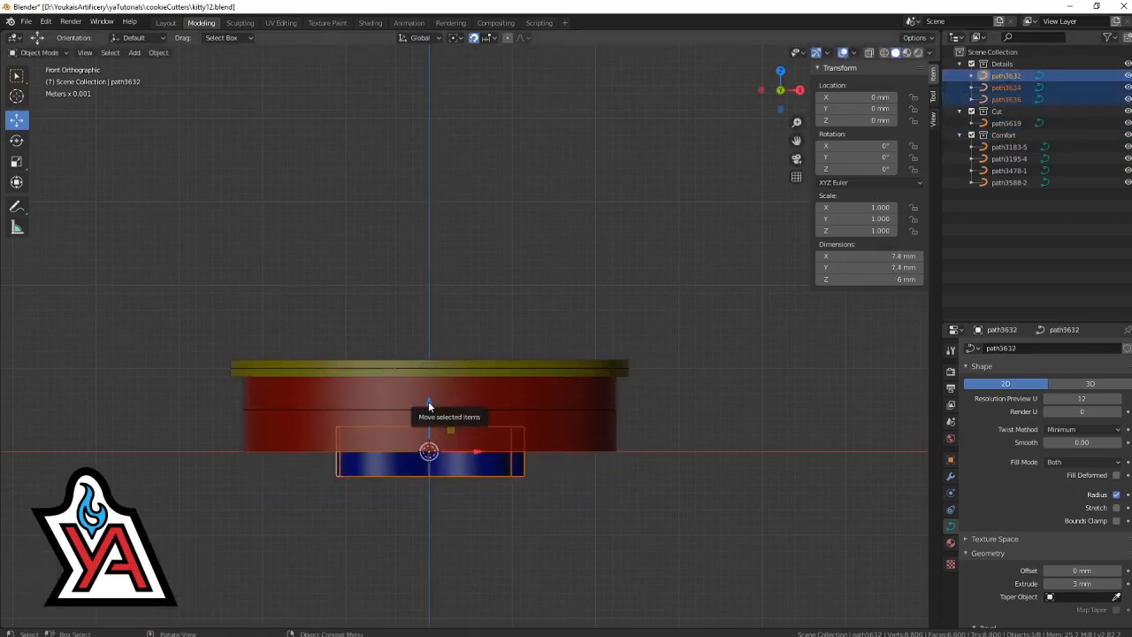
{"action": "left_click_drag", "start_coordinate": [429, 451], "coordinate": [428, 392]}
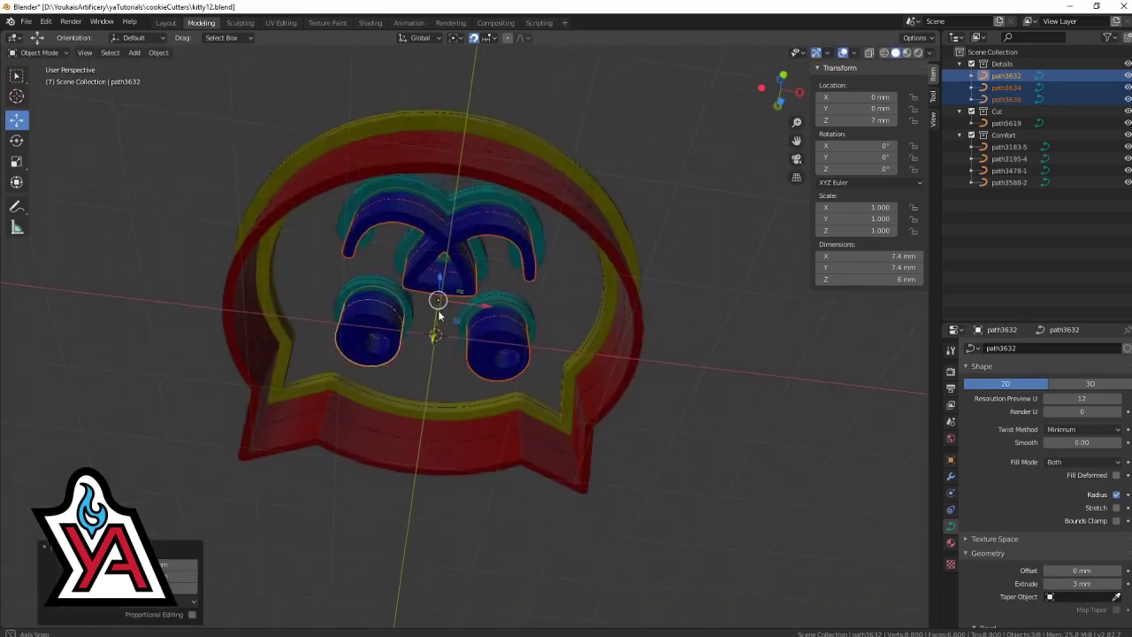
- Orbit the model to check the lowered parts from below and above
{"action": "left_click_drag", "start_coordinate": [438, 301], "coordinate": [439, 292]}
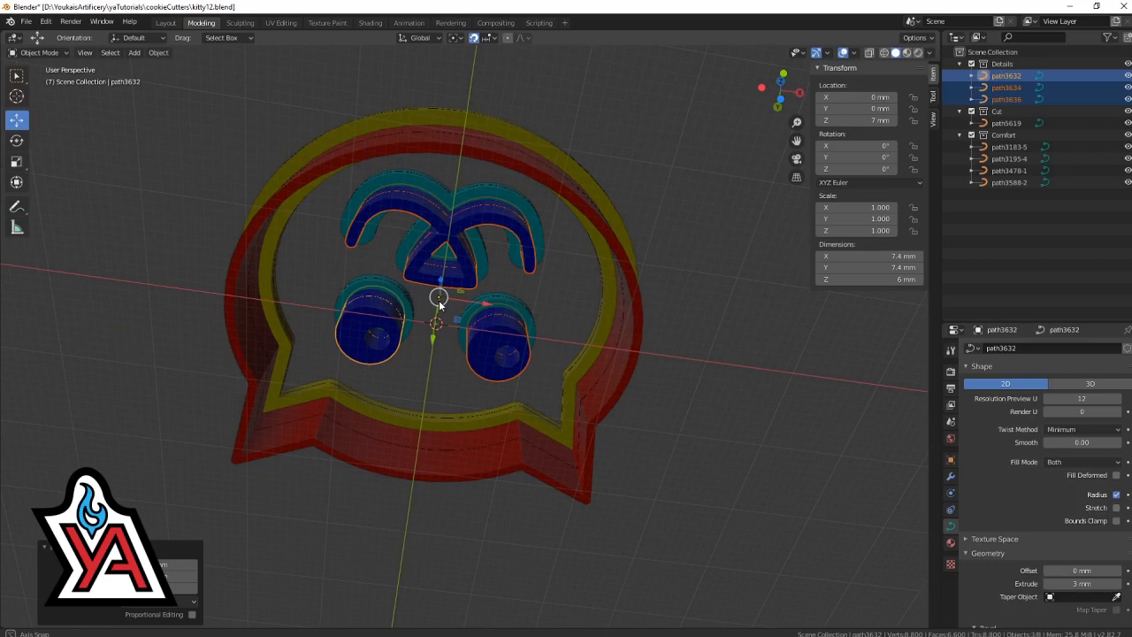
{"action": "left_click_drag", "start_coordinate": [439, 305], "coordinate": [433, 481]}
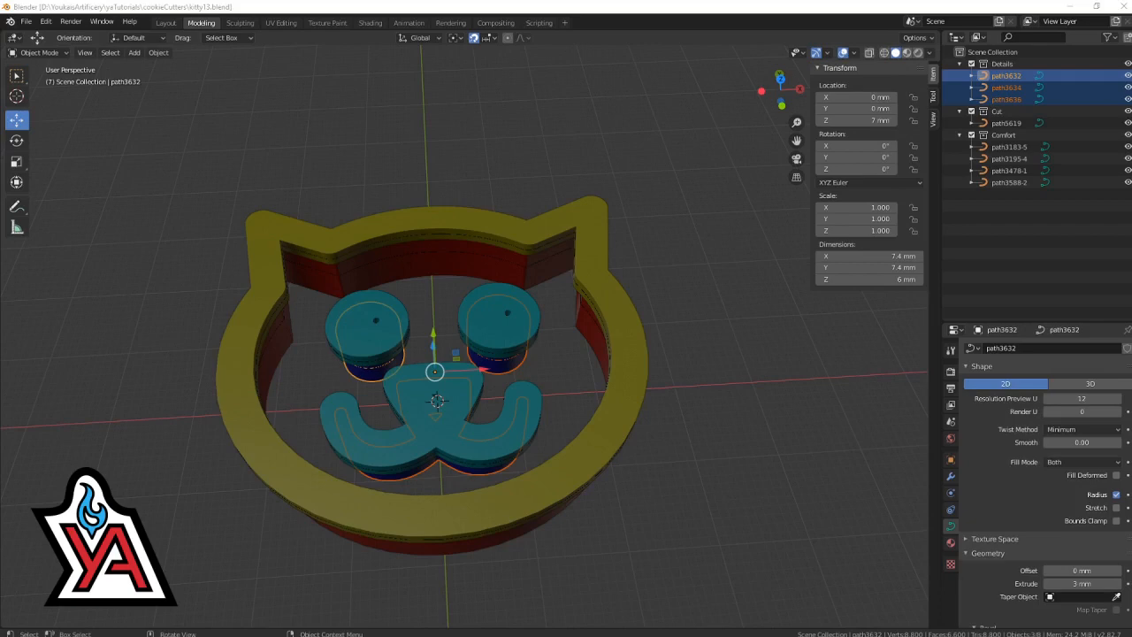
{"action": "mouse_move", "coordinate": [168, 351]}
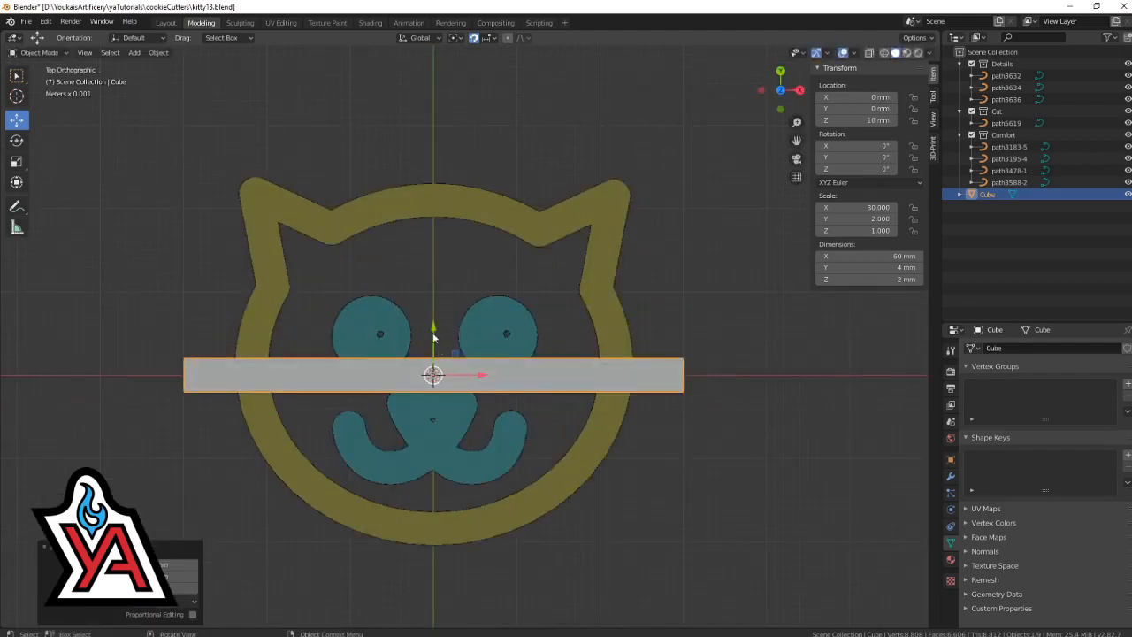
- Place one horizontal bar across the eyes and a duplicate across the mouth
{"action": "left_click_drag", "start_coordinate": [434, 375], "coordinate": [433, 339]}
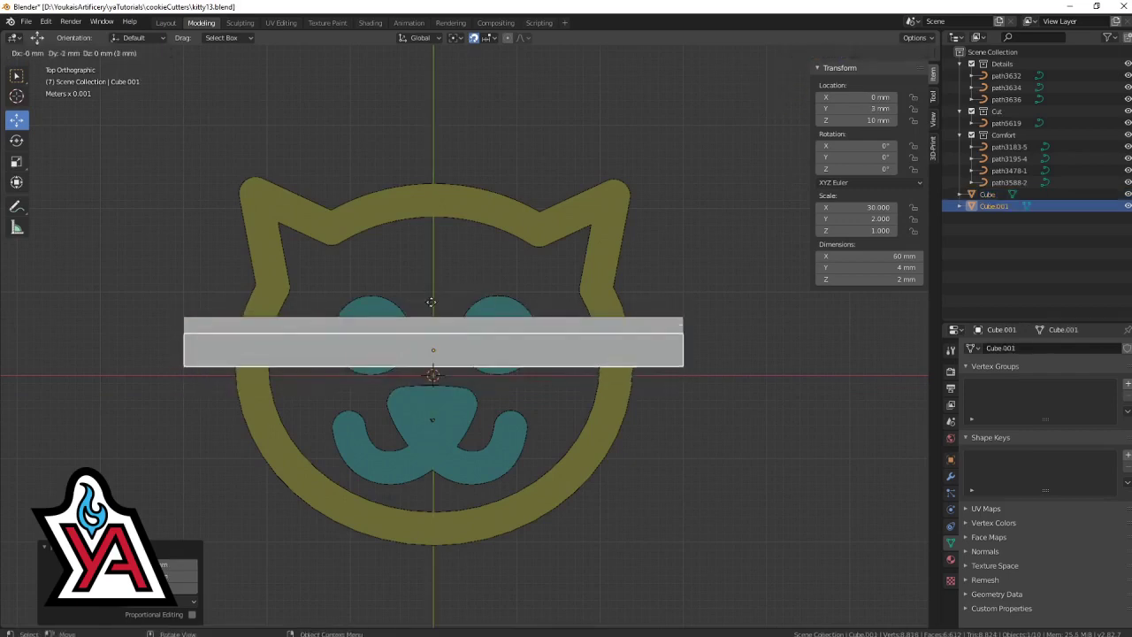
{"action": "left_click_drag", "start_coordinate": [432, 345], "coordinate": [432, 433]}
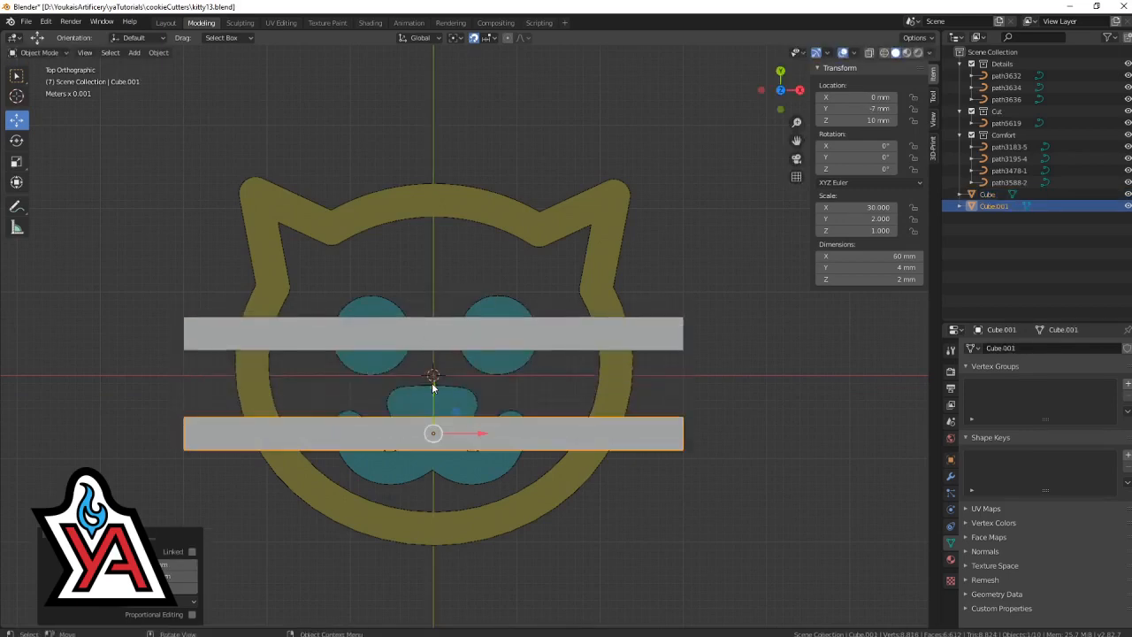
- Rotate bar copies 90° as vertical bars either side of centre and join the grid into one object
{"action": "left_click_drag", "start_coordinate": [432, 432], "coordinate": [432, 265]}
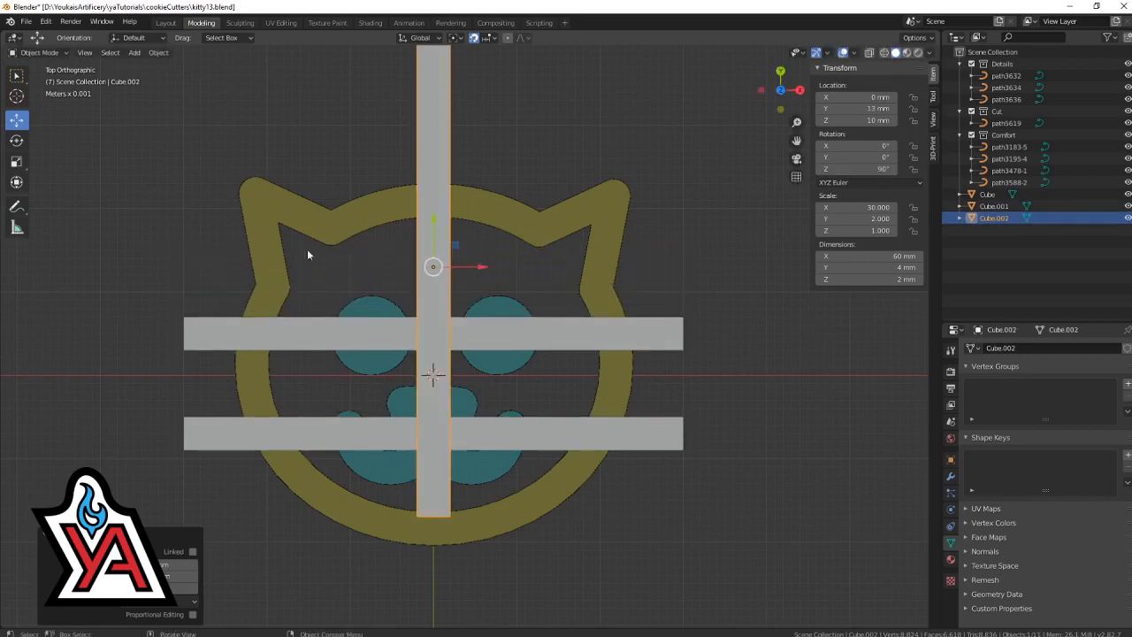
{"action": "left_click_drag", "start_coordinate": [433, 265], "coordinate": [375, 375]}
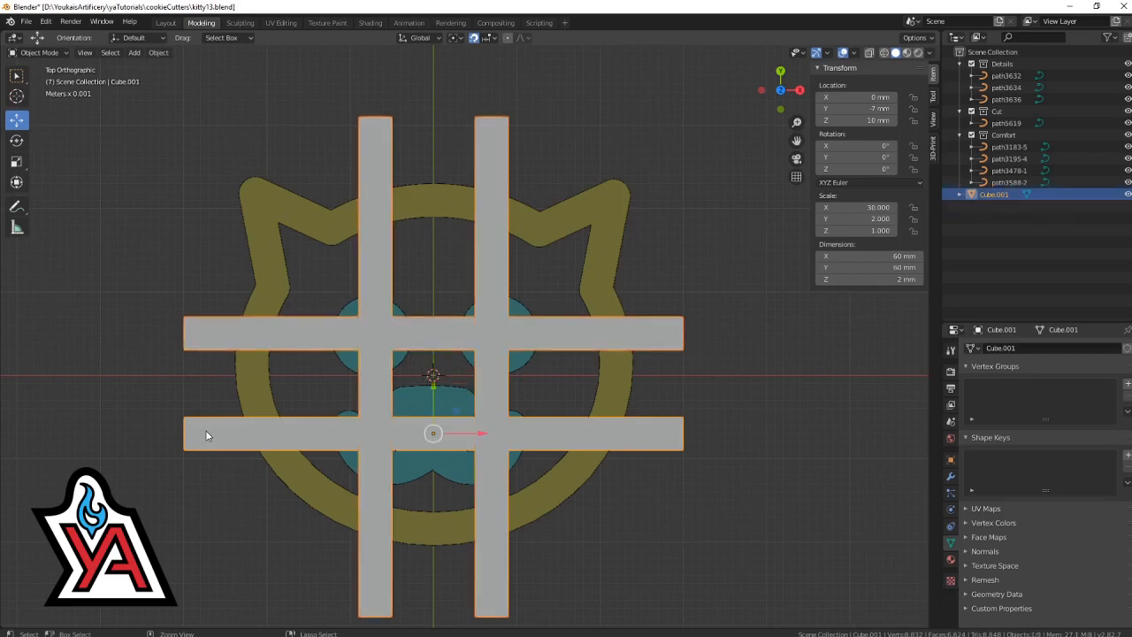
{"action": "key", "text": "Tab"}
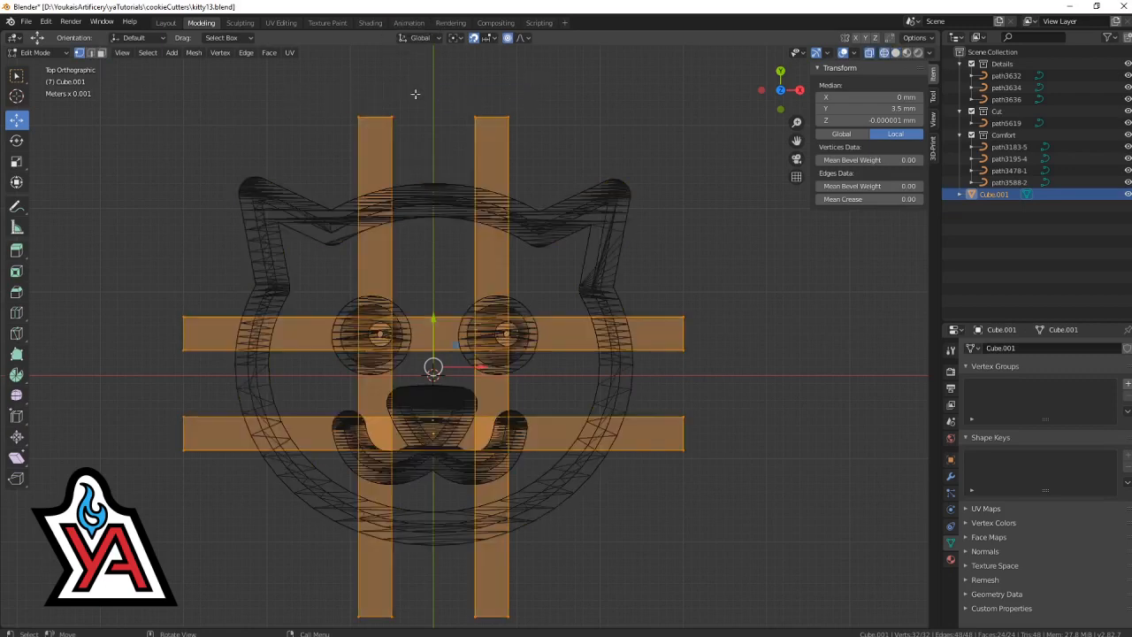
- In Edit Mode, pull the selected bar end vertices inward so the bars stop at the cat rim
{"action": "left_click_drag", "start_coordinate": [433, 366], "coordinate": [433, 117]}
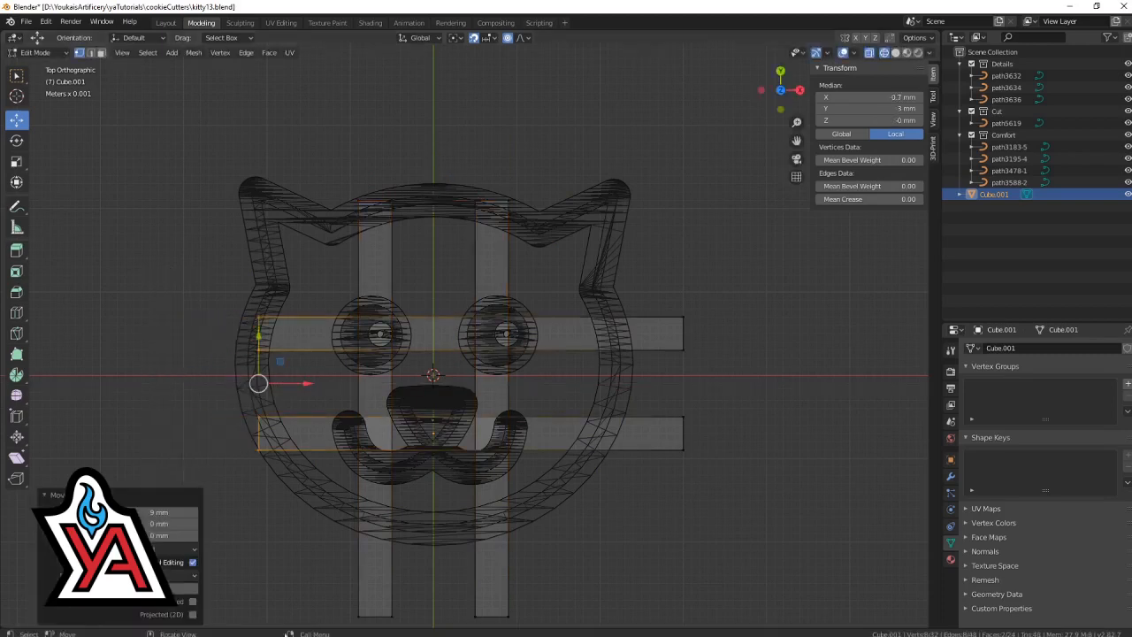
{"action": "left_click_drag", "start_coordinate": [256, 382], "coordinate": [433, 616]}
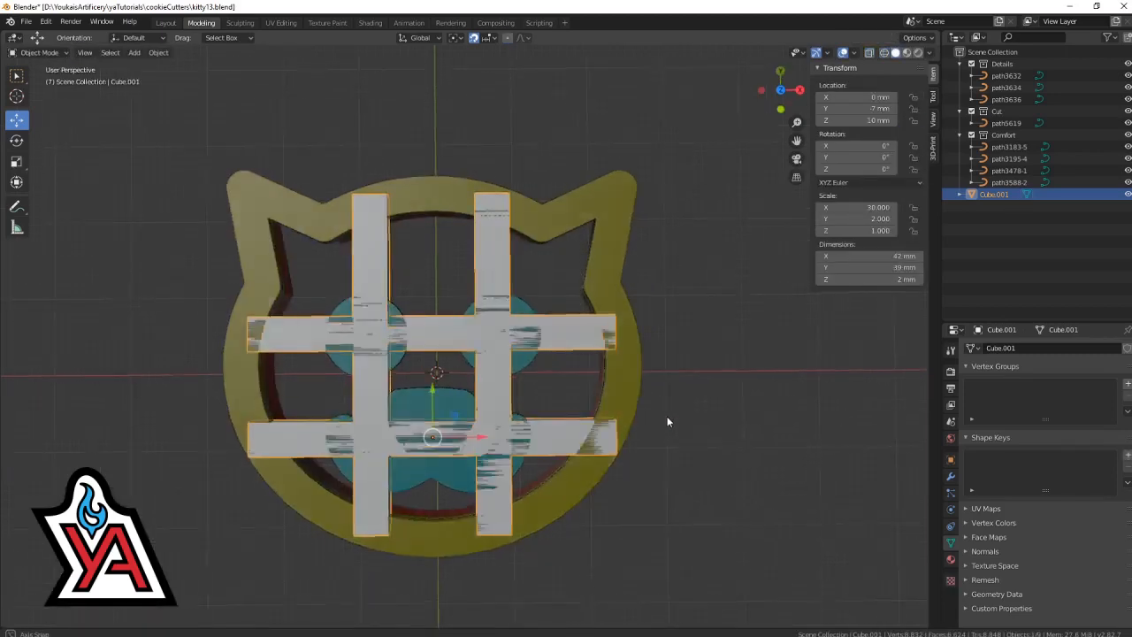
{"action": "left_click_drag", "start_coordinate": [669, 421], "coordinate": [672, 366]}
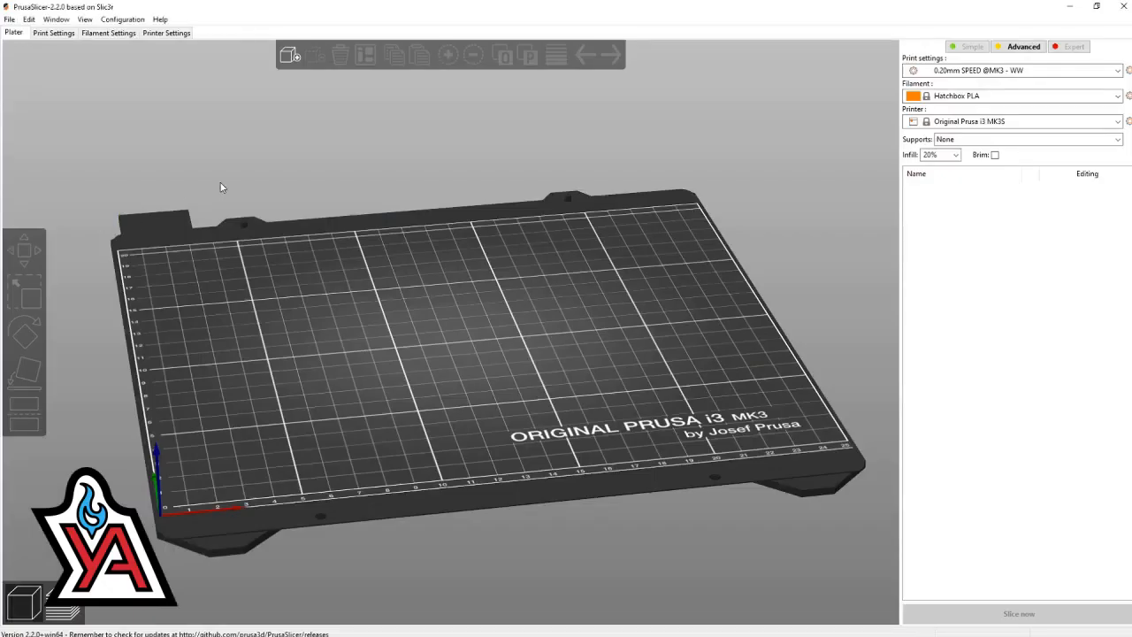
- Import kitty.stl onto the PrusaSlicer bed and slice it
{"action": "left_click", "coordinate": [11, 17]}
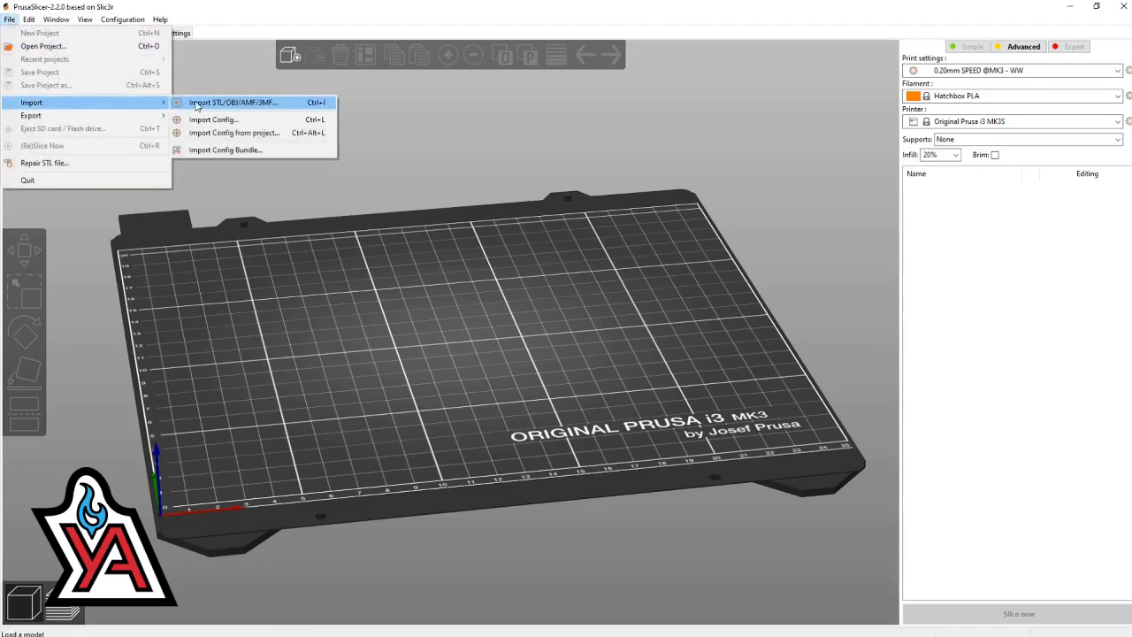
{"action": "left_click", "coordinate": [233, 101]}
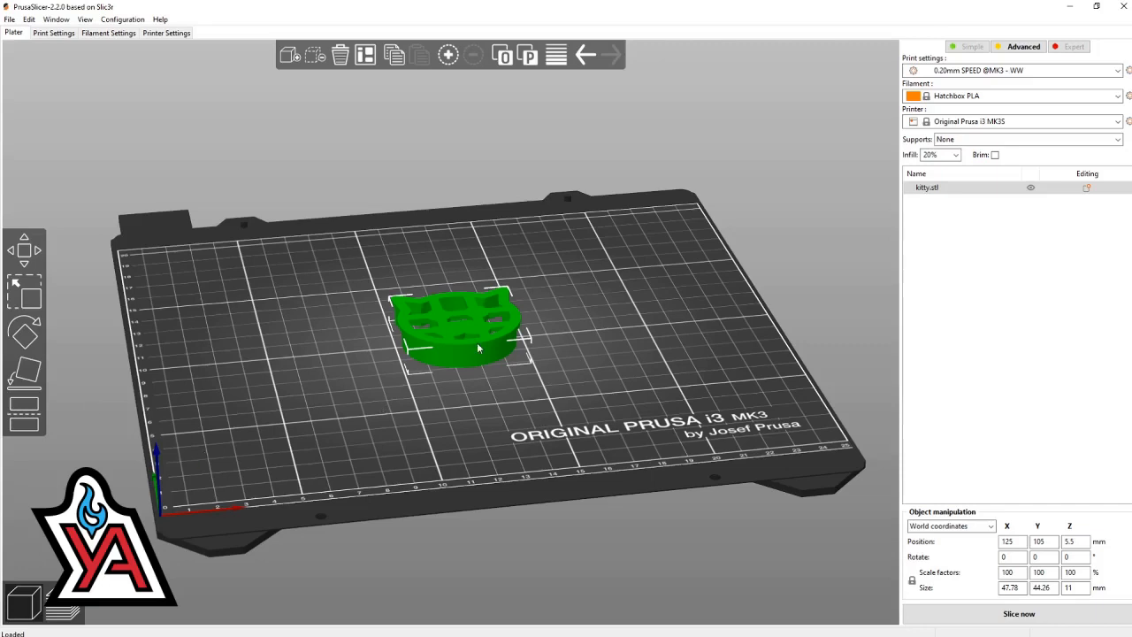
{"action": "left_click", "coordinate": [25, 333]}
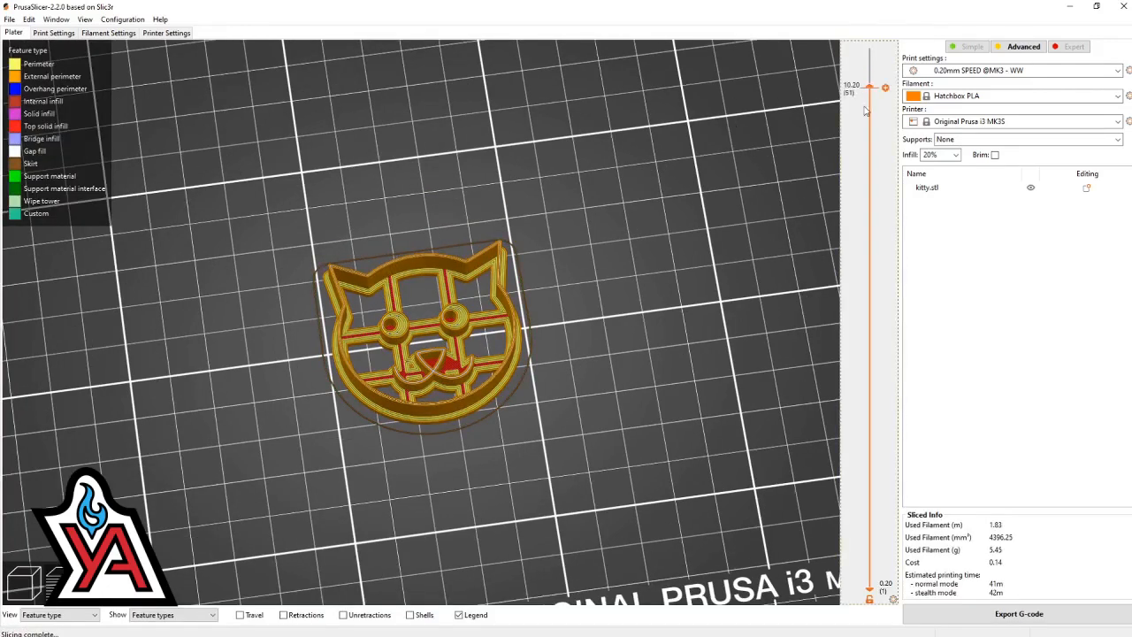
- Scrub the layer slider down to the first layers and back up partway
{"action": "left_click_drag", "start_coordinate": [870, 87], "coordinate": [871, 527]}
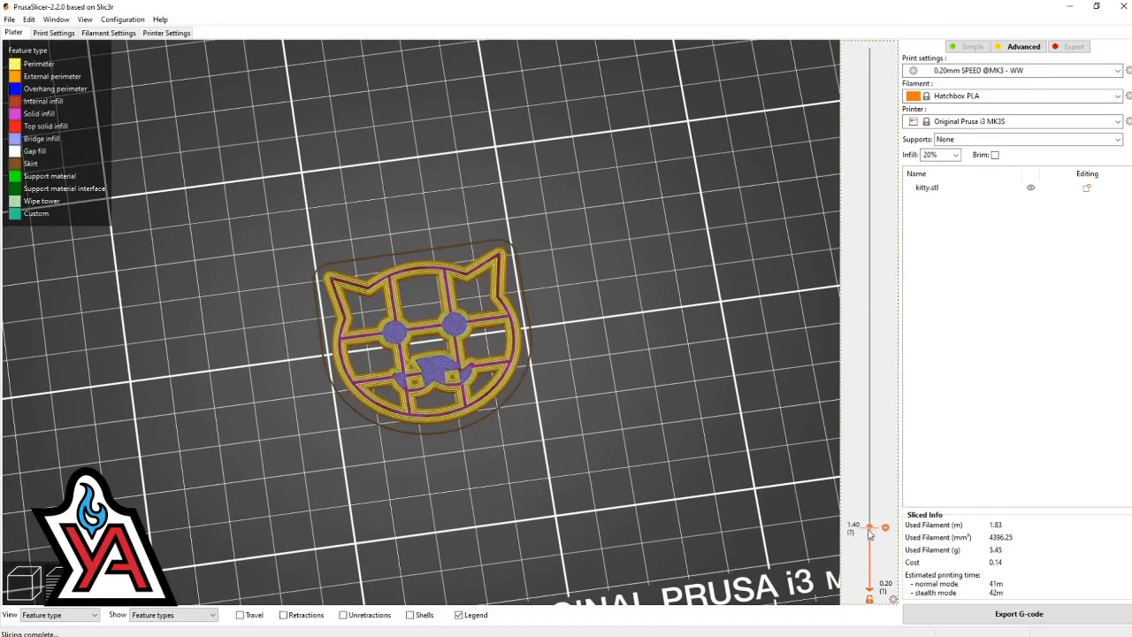
{"action": "left_click_drag", "start_coordinate": [870, 527], "coordinate": [870, 179]}
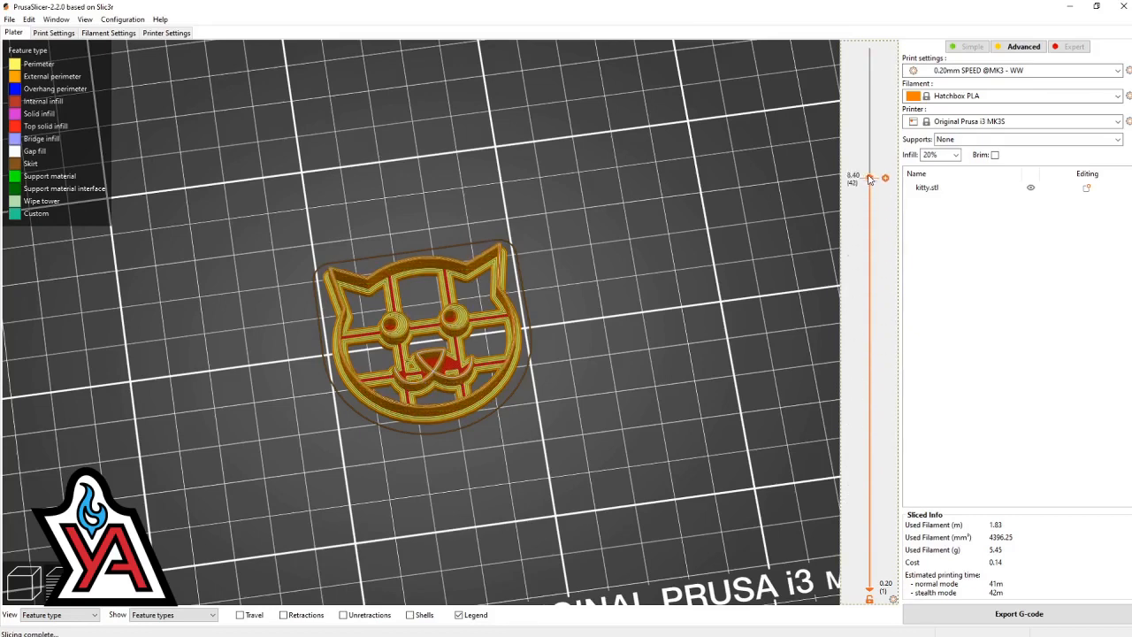